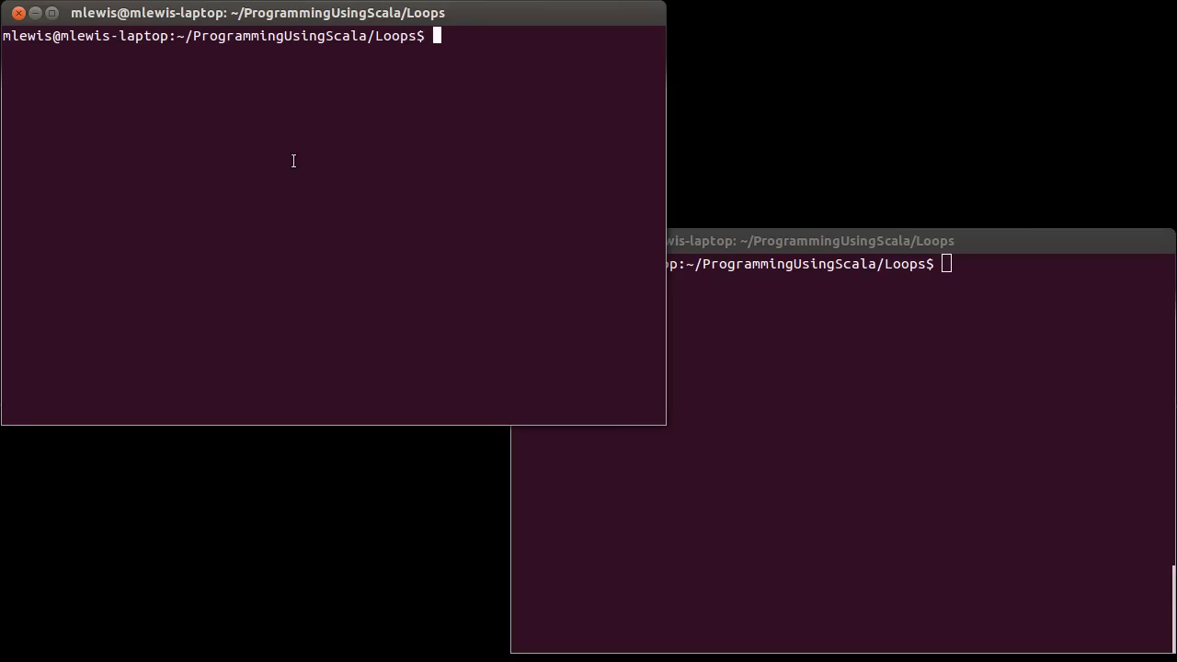
- Launch the Scala 2.9.2 REPL with the scala command from the Loops folder
type("scala")
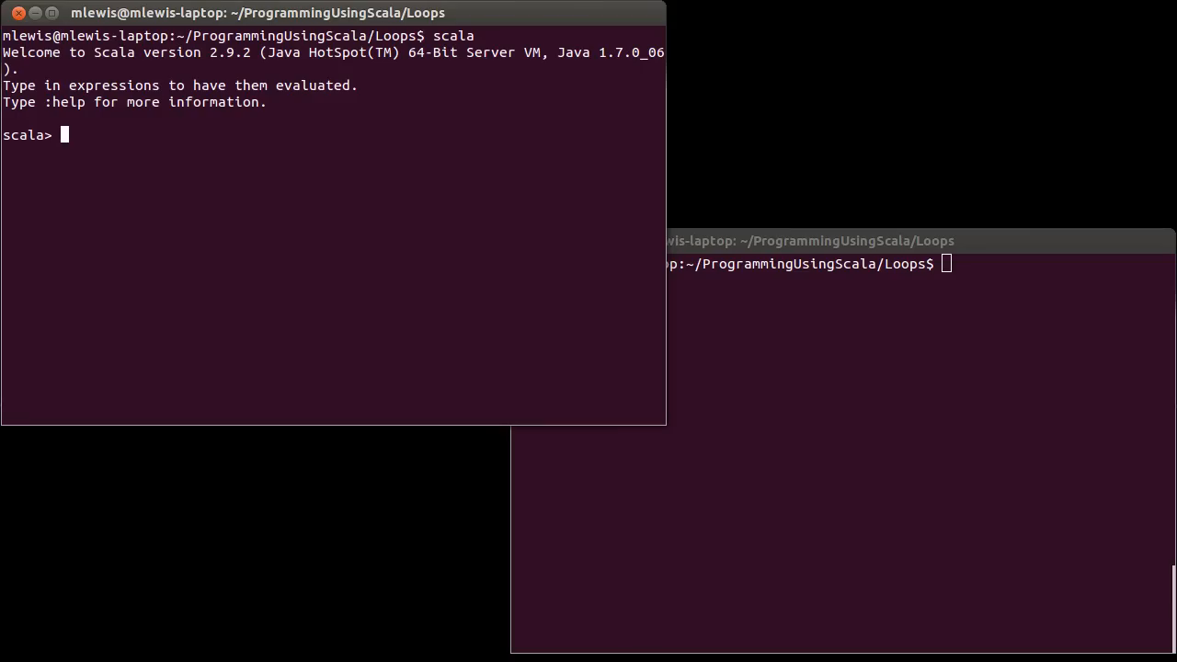
- Run for(i <- 1 to 10) println(i) to print 1–10, then highlight '1 to 10'
type("for(")
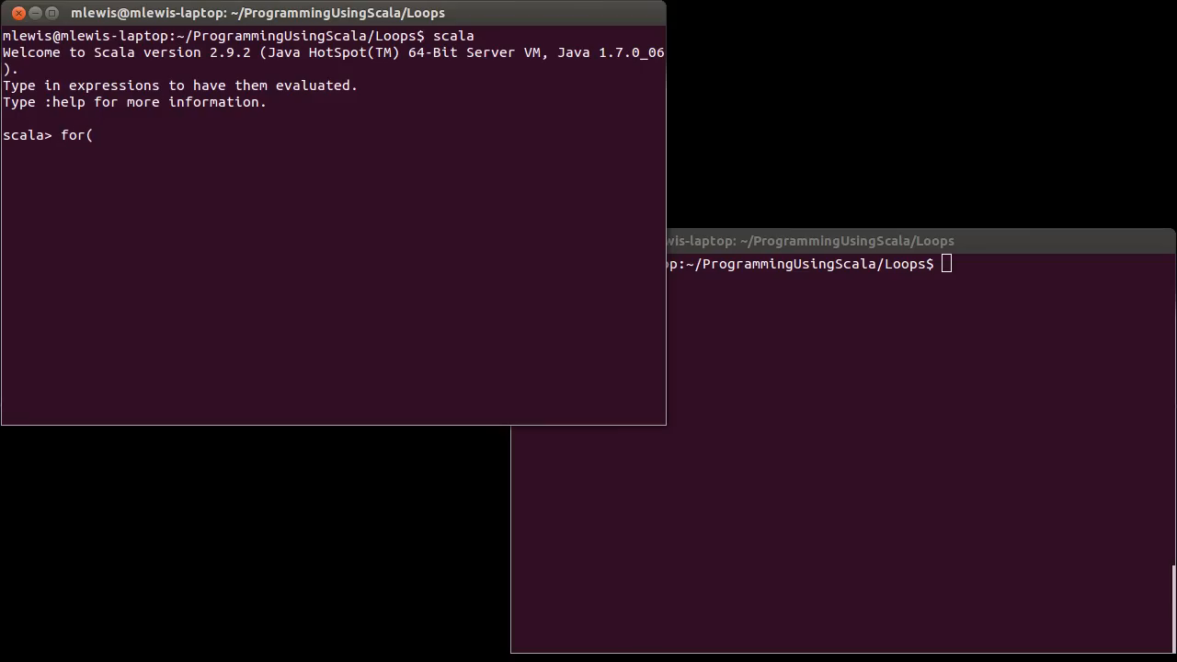
type("i <-")
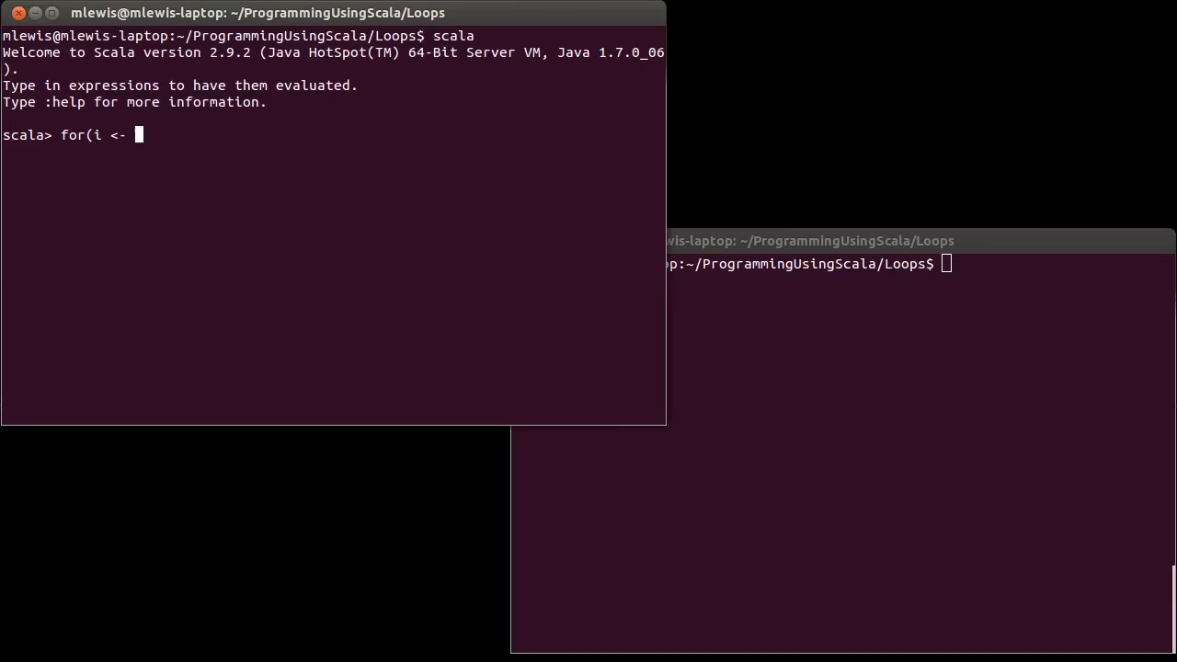
type("1 to 10)")
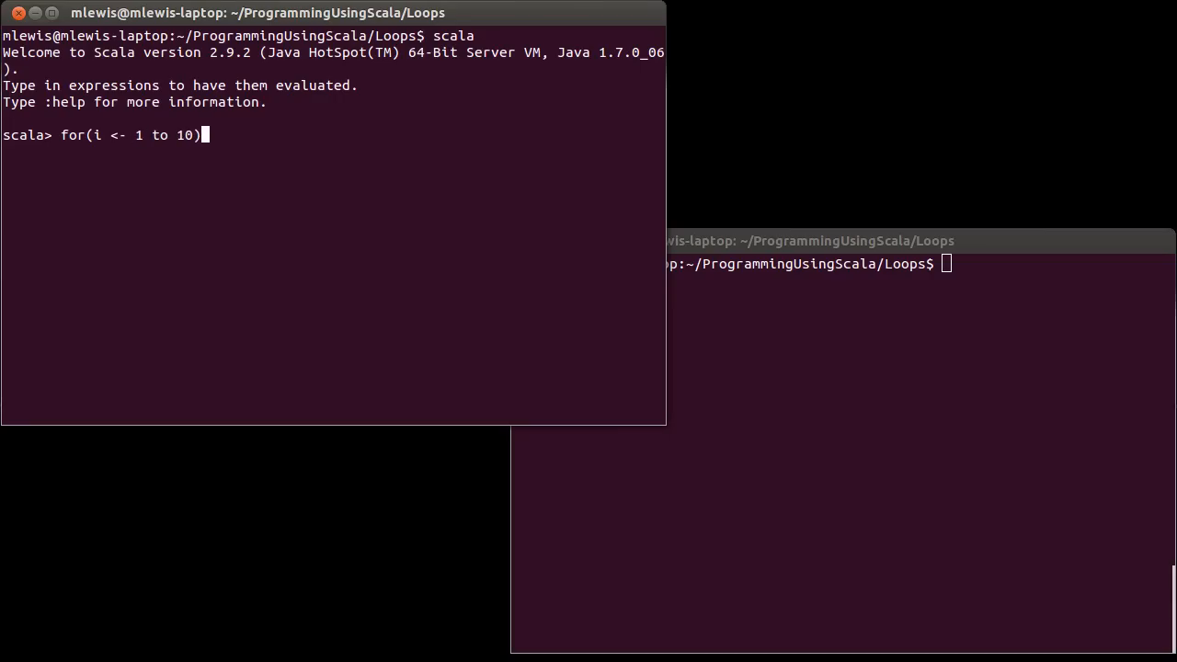
type("println(")
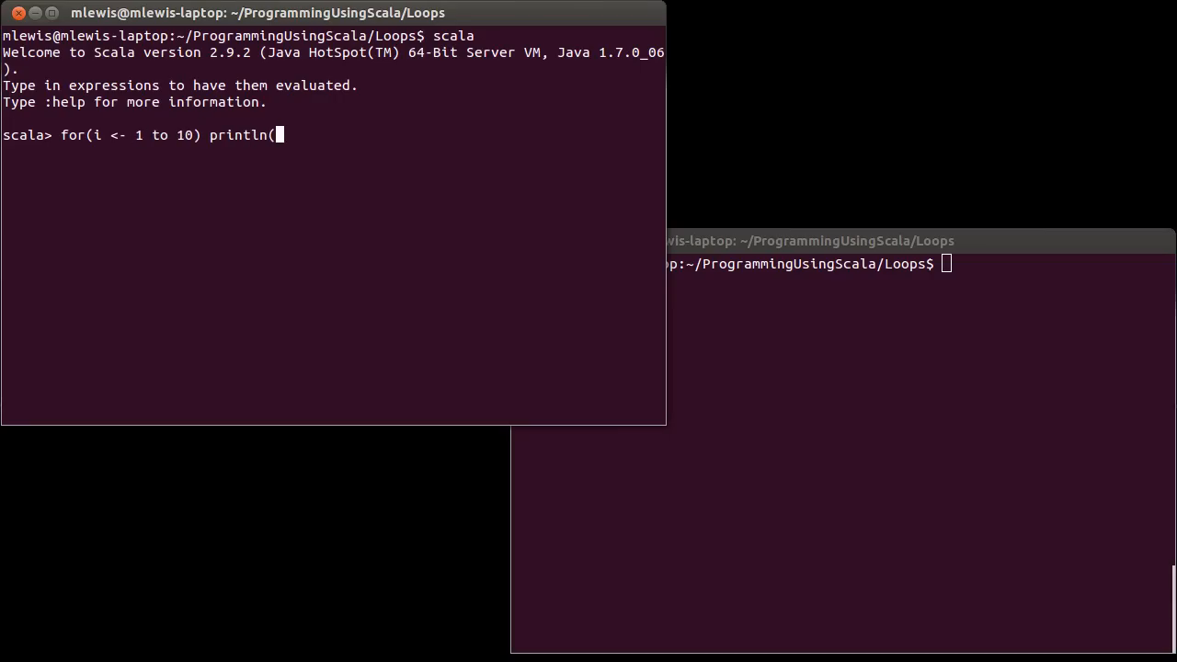
type("i)")
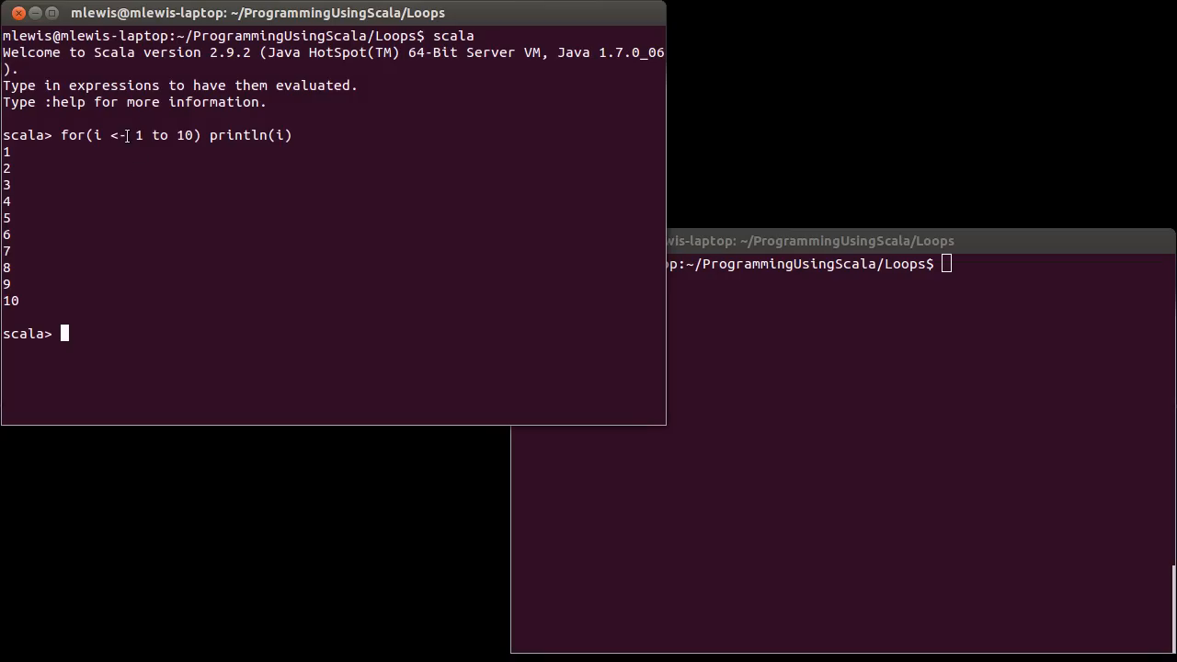
left_click_drag(135, 135, 193, 135)
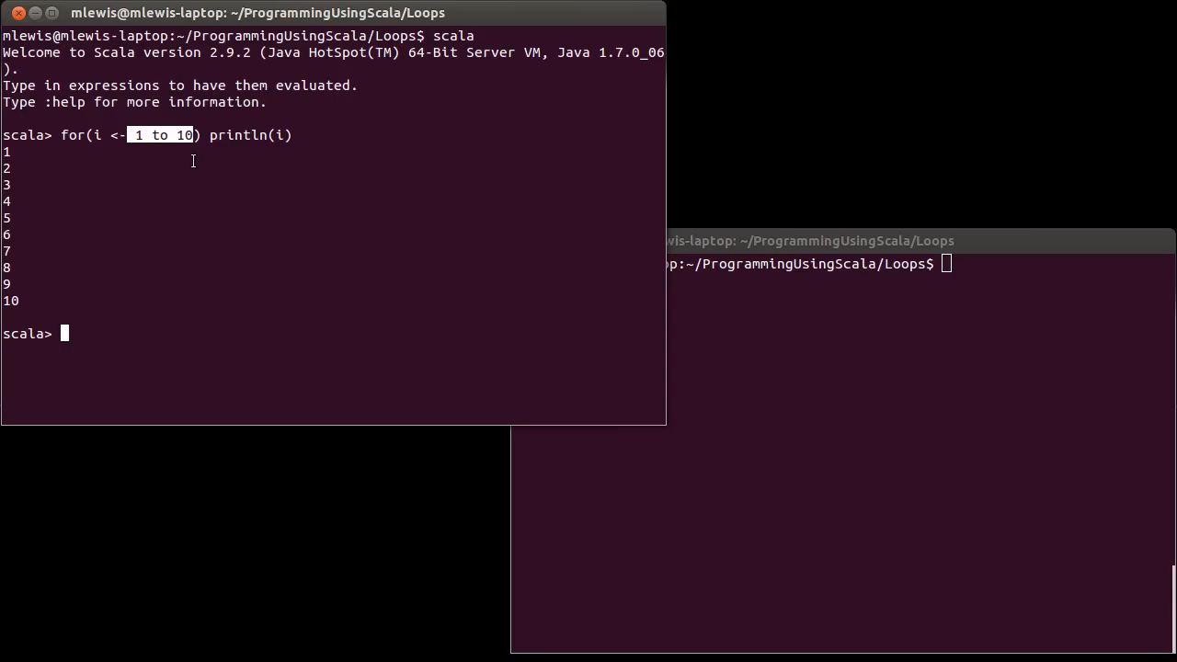
mouse_move(275, 211)
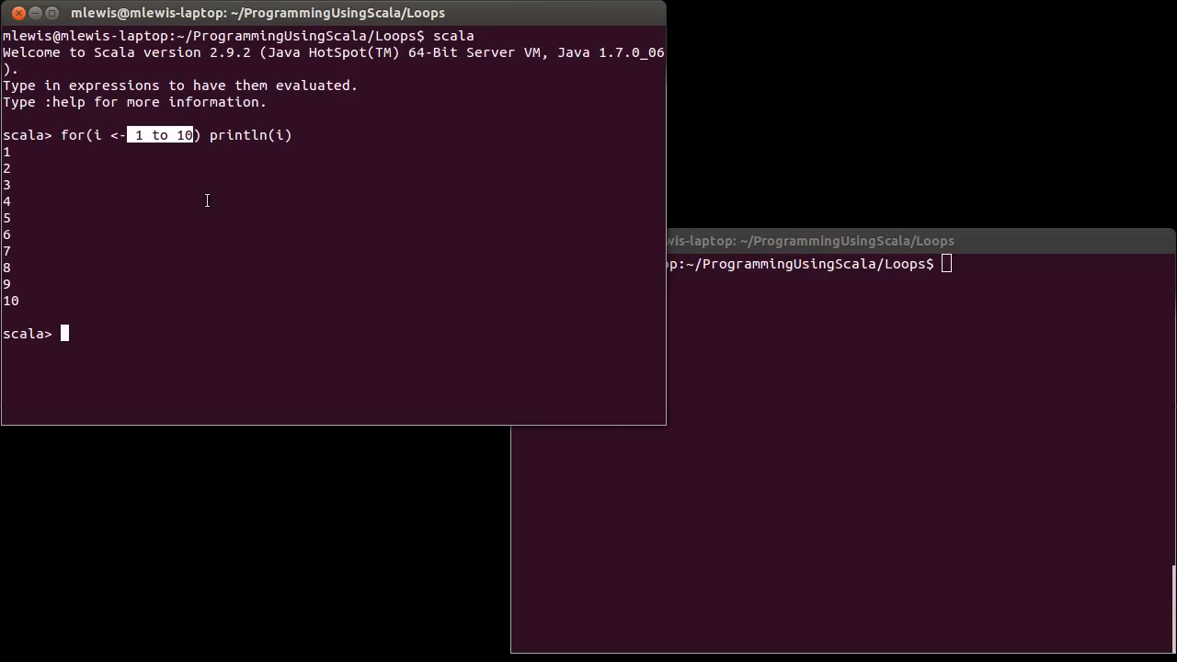
- Define val nums = Array.fill(6)(math.random), an array of six random doubles
type("val")
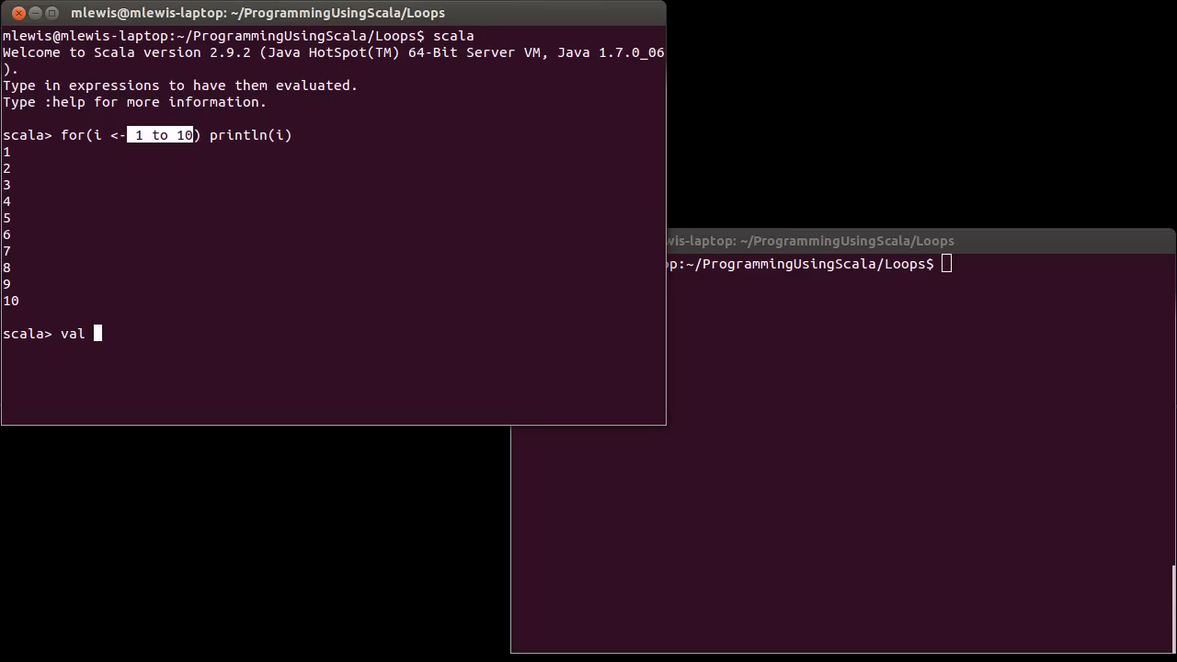
type("nums =")
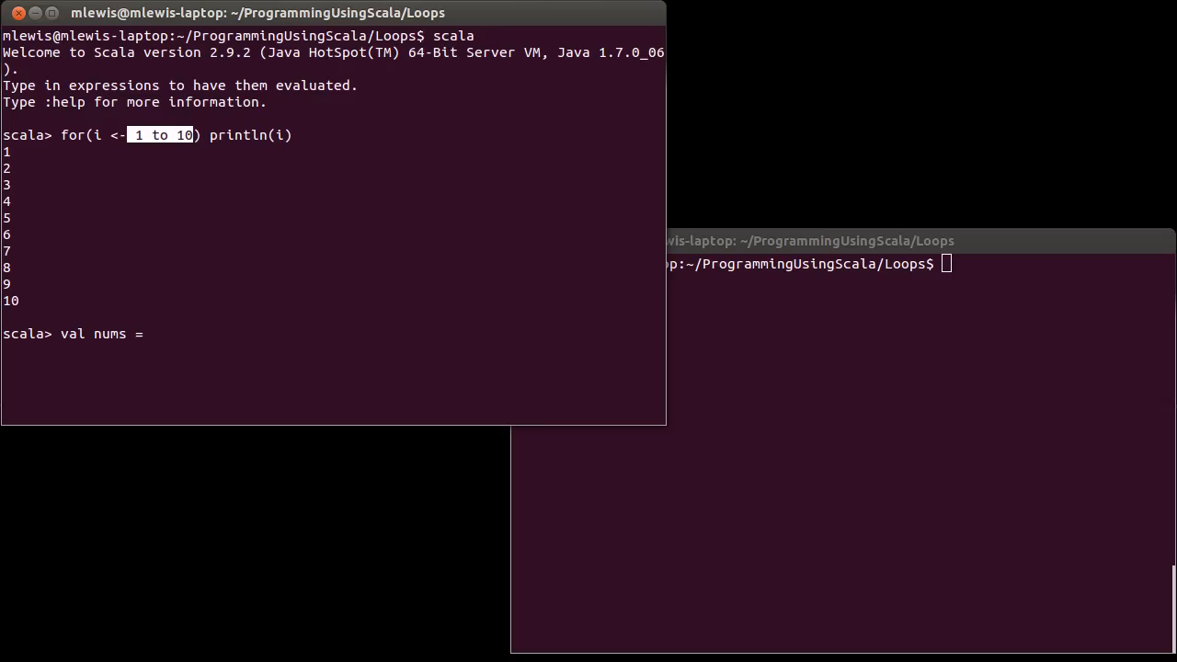
type("Array.")
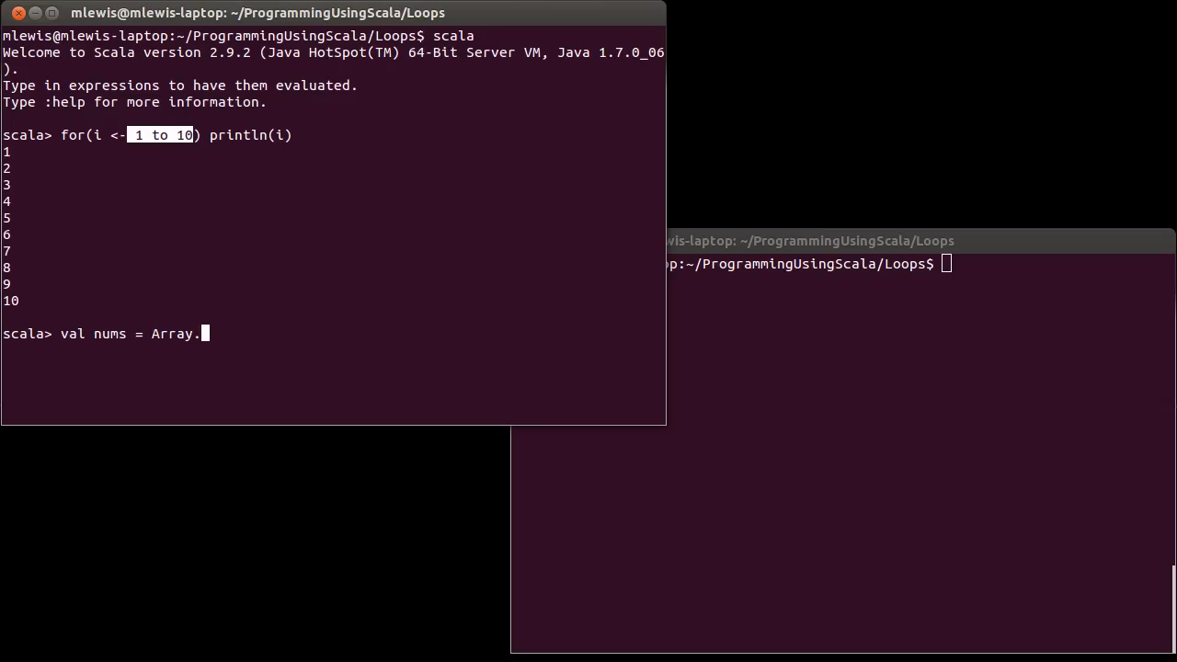
type("fill(")
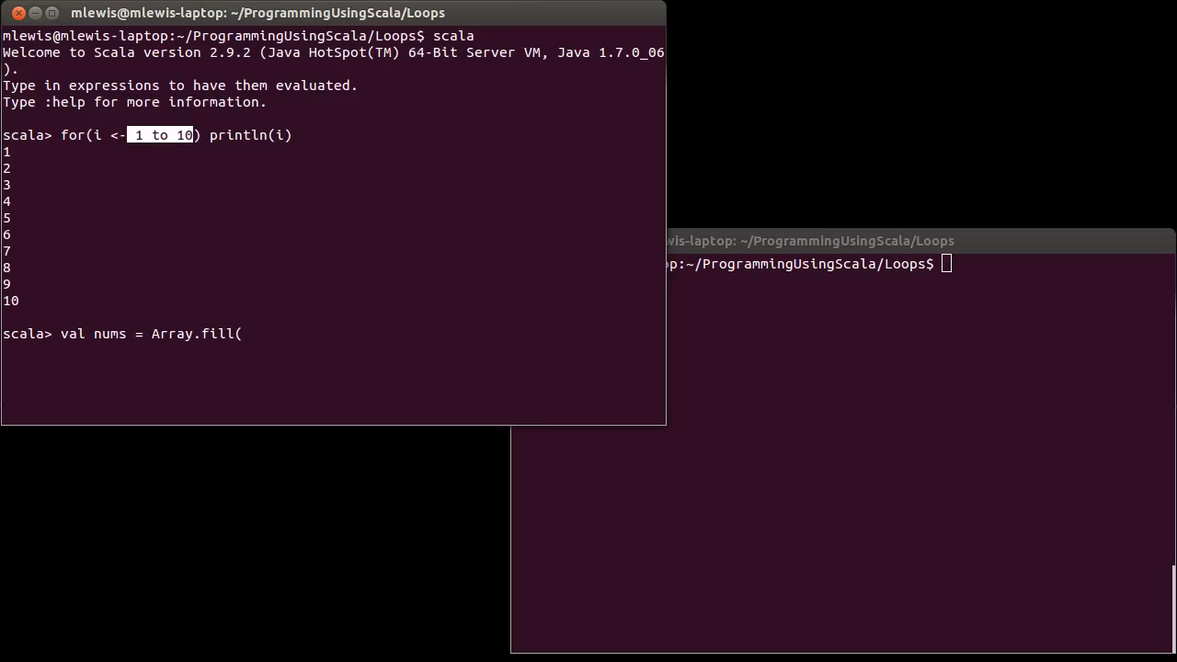
type("6")
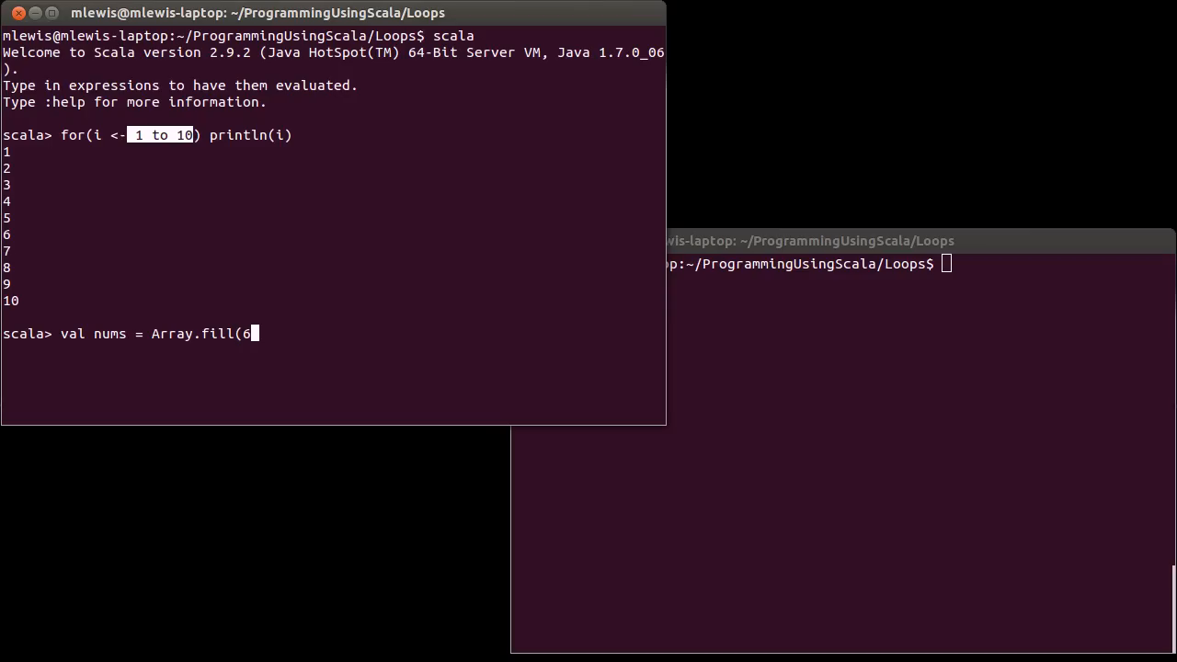
type(")(math.random")
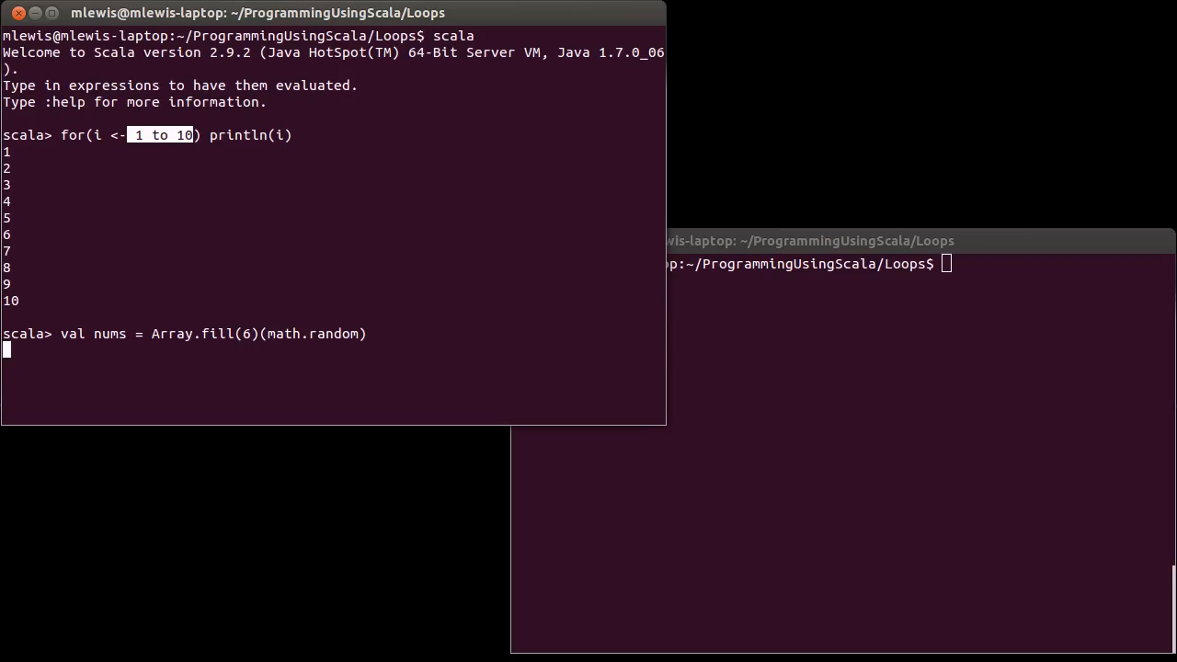
type("for")
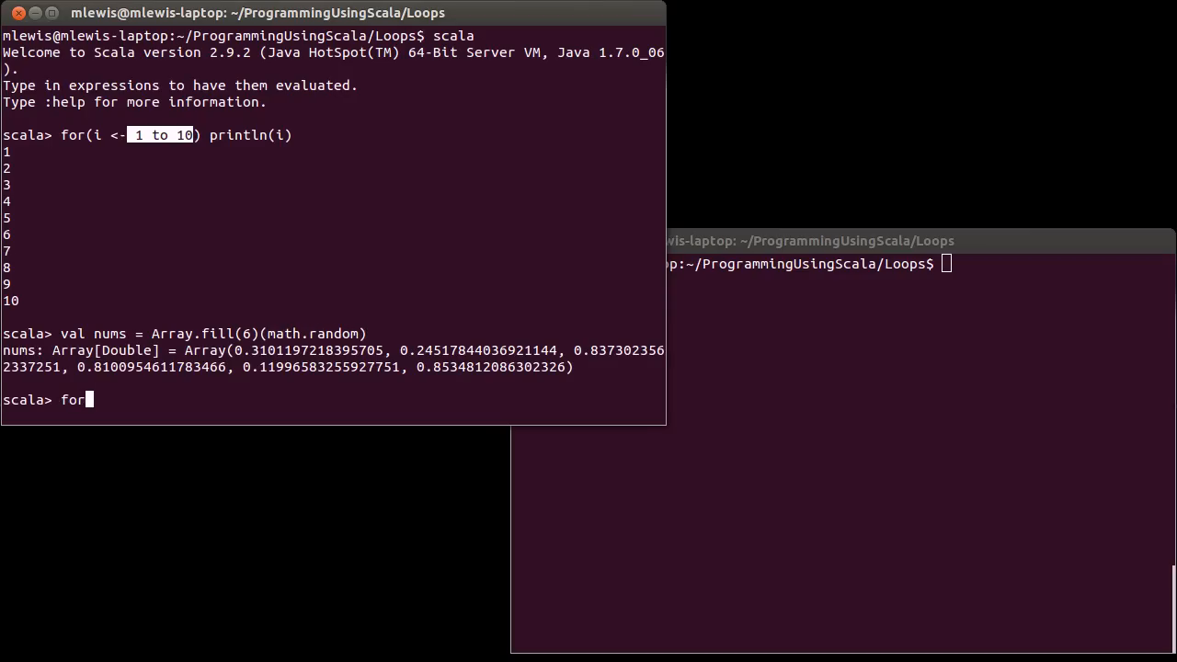
- Print each of the six nums values with for(x <- nums) println(x)
type("(x <-")
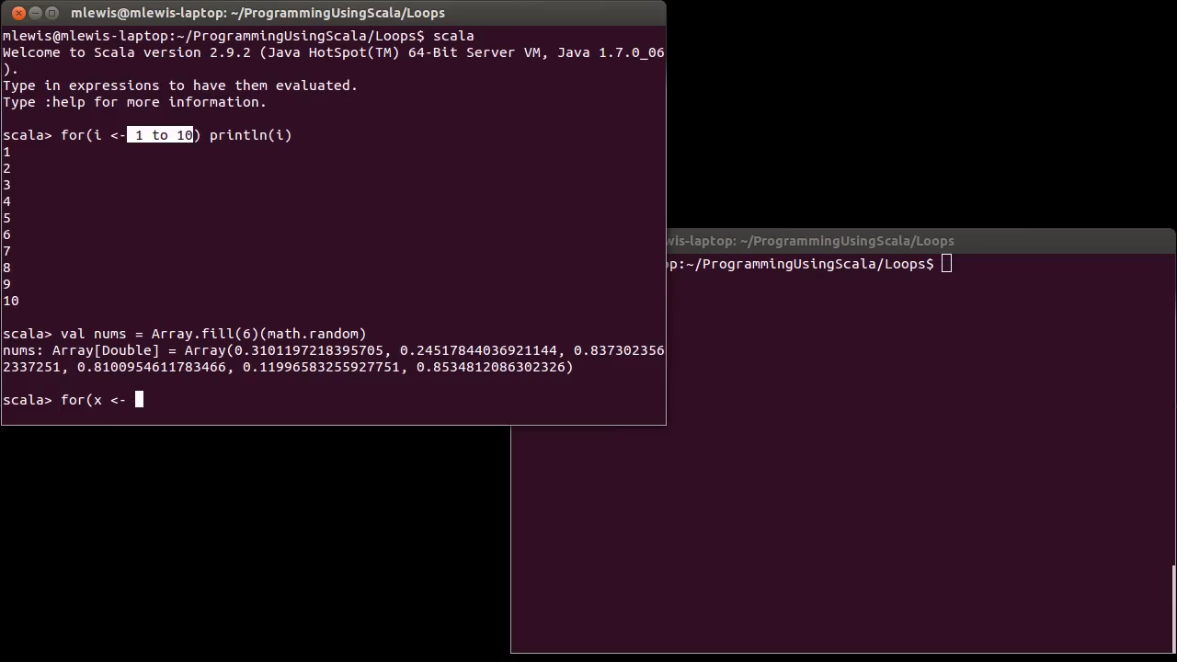
type("nums) print")
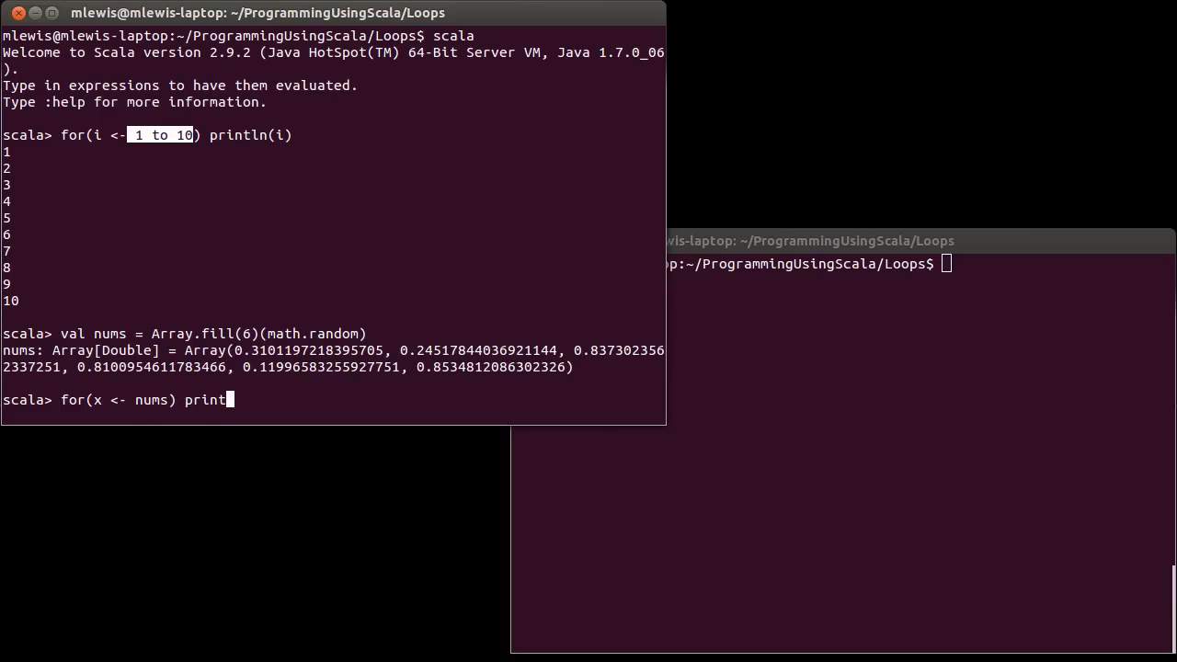
type("ln(x)")
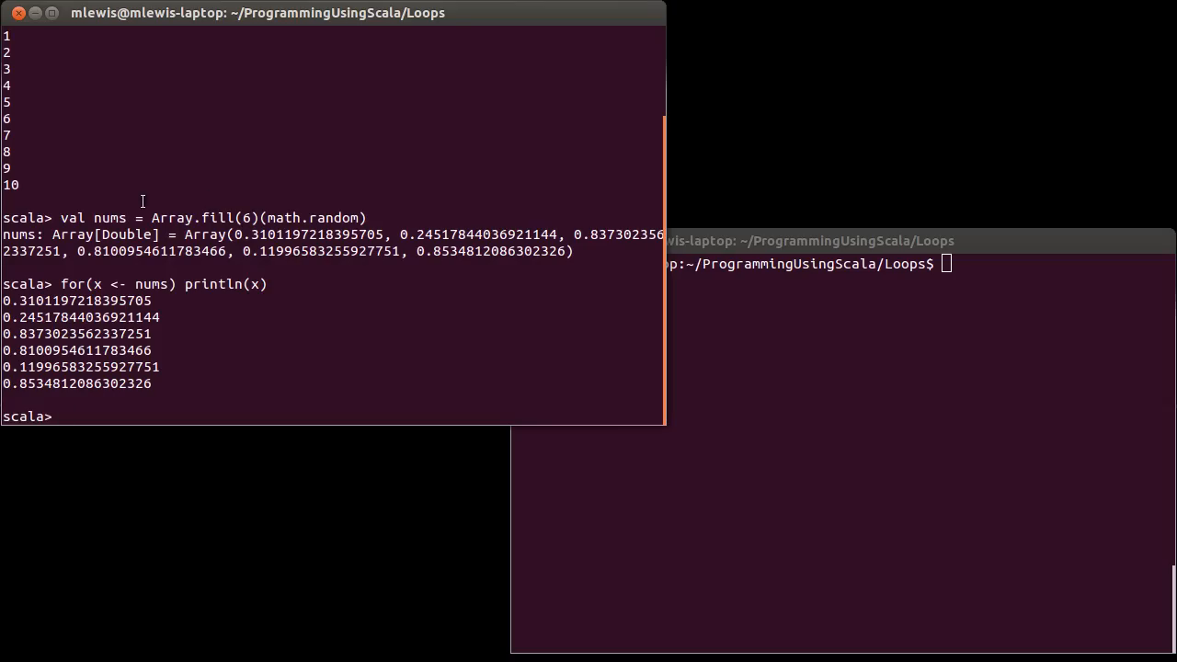
double_click(150, 283)
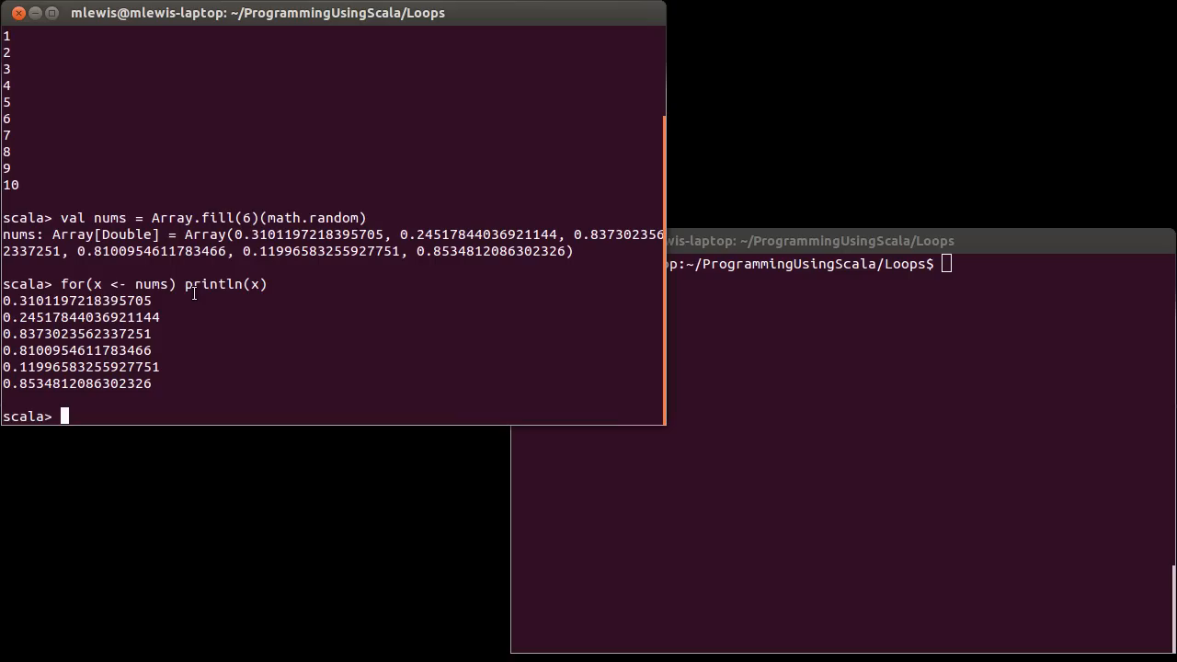
mouse_move(296, 424)
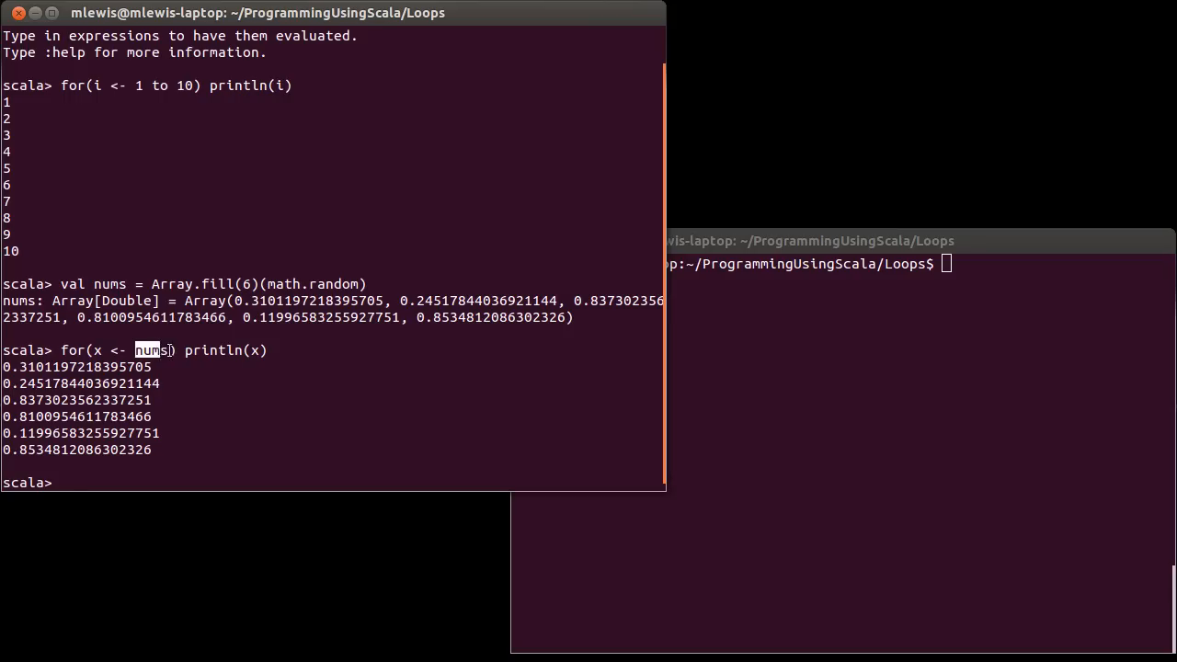
- Highlight nums, evaluate 1 to 10 alone, and highlight Range in the Range.Inclusive result
double_click(204, 283)
type("1 to 10")
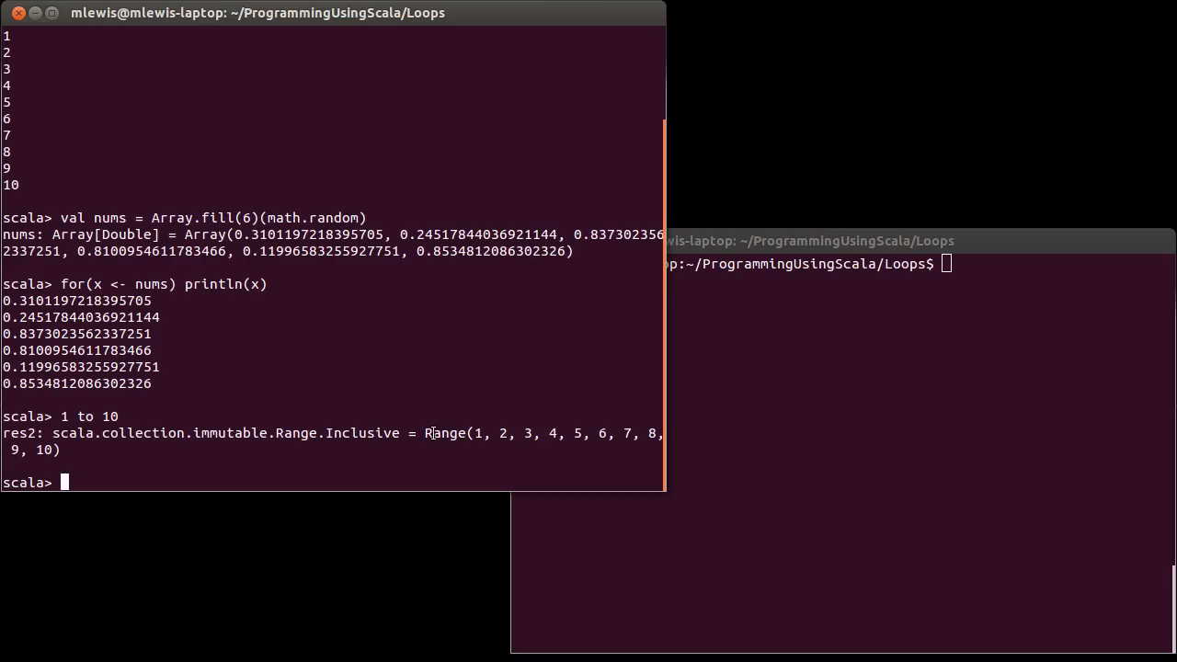
double_click(445, 433)
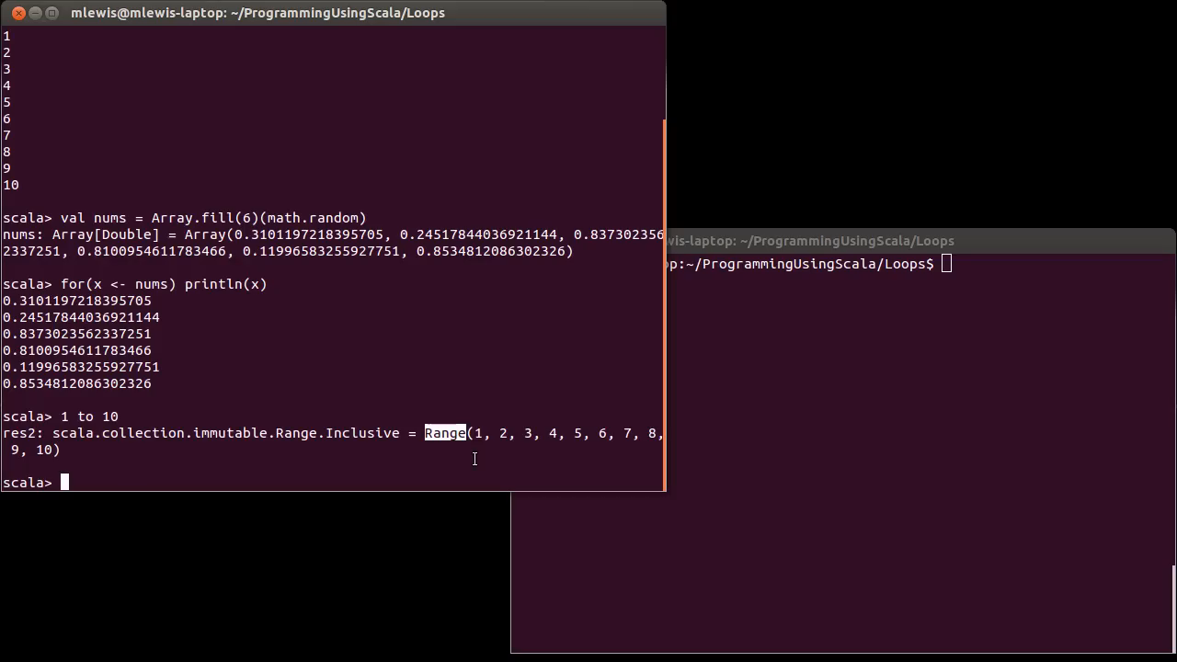
mouse_move(558, 425)
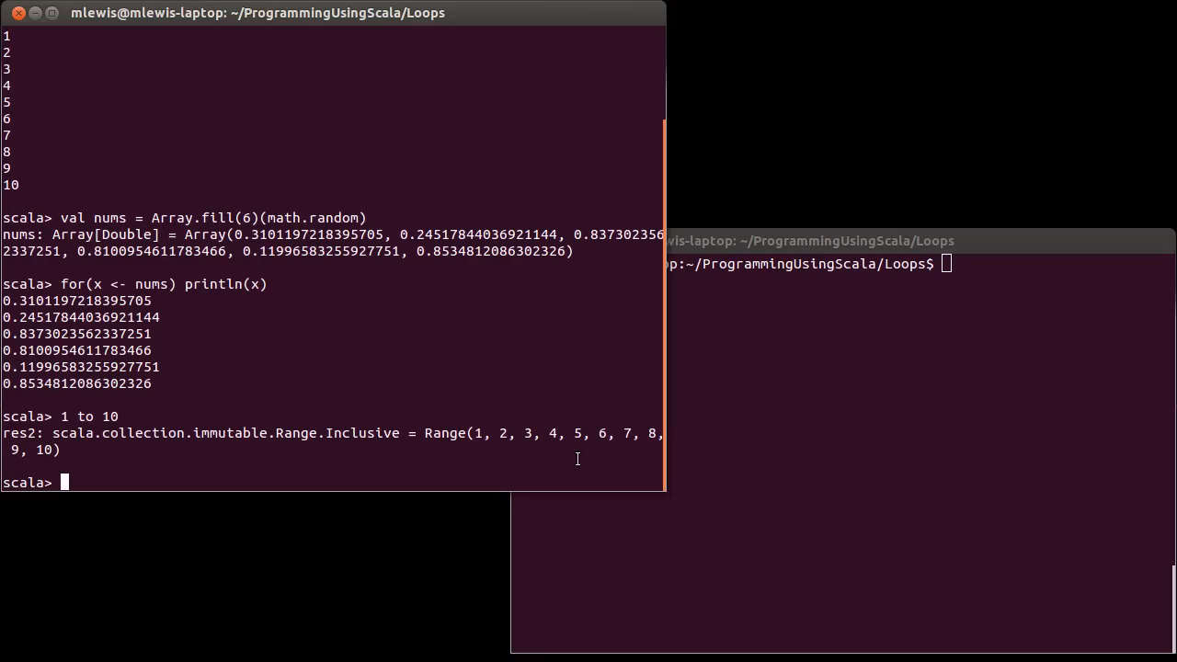
- Evaluate 0 until 10 giving Range 0–9, and 1.to(10) giving 1 through 10
type("0 until 10")
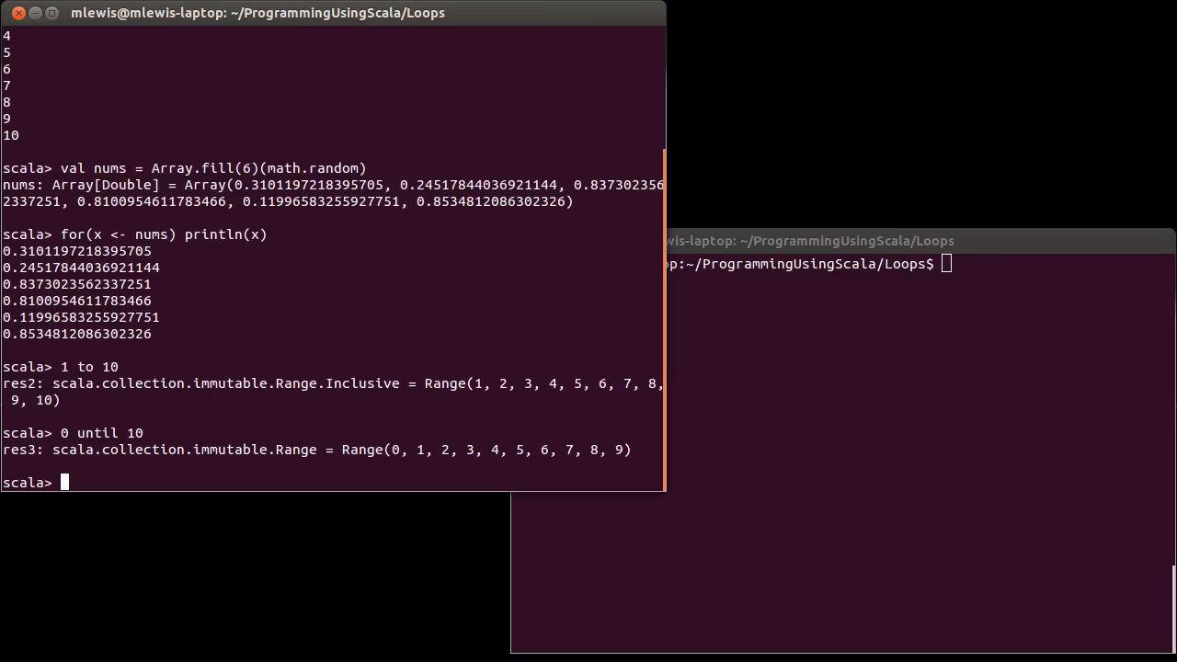
type("1.")
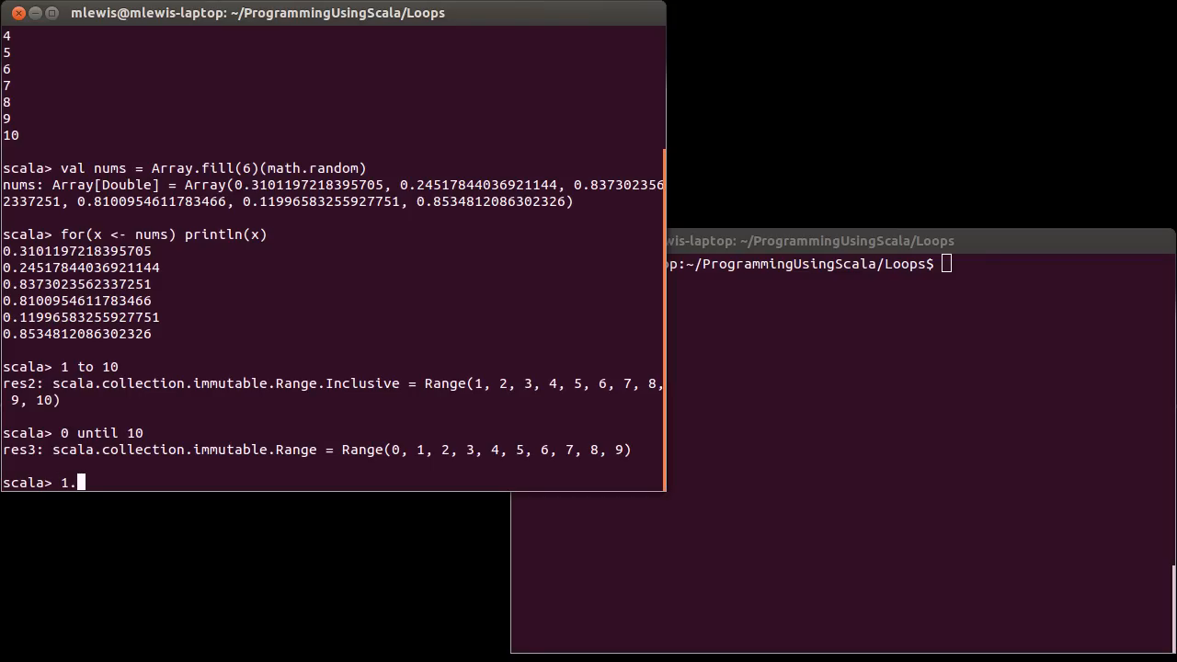
type("to(10")
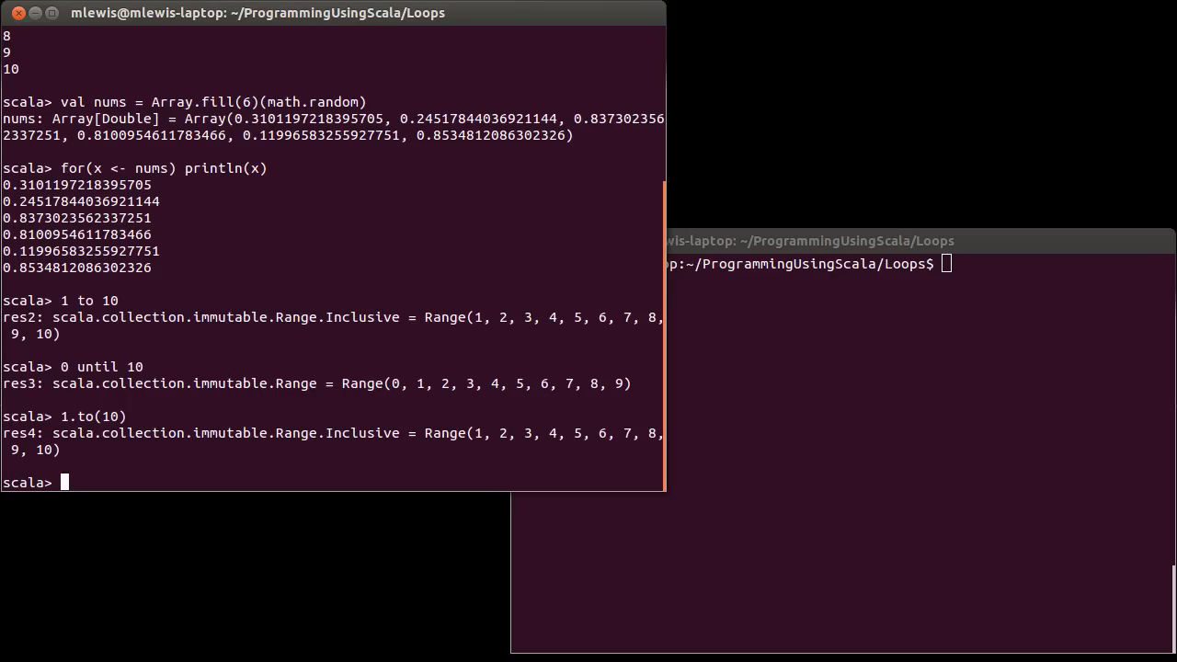
type("for(c <-")
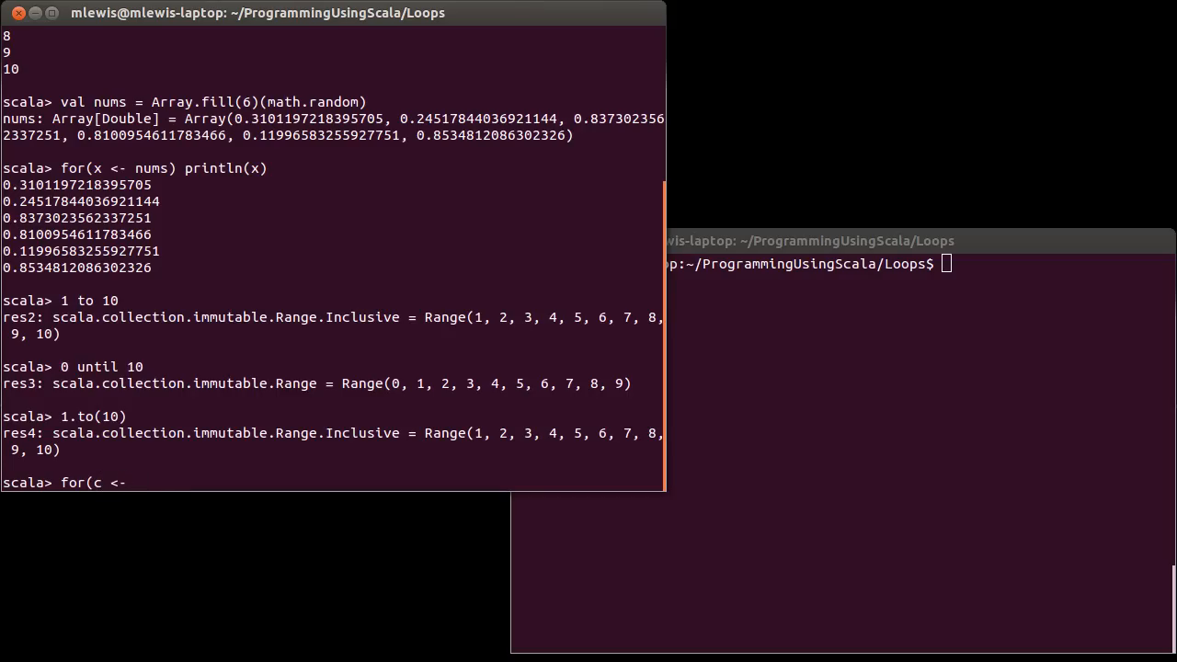
- Print letters a through z using for(c <- 'a' to 'z') println(c)
type("'a' to 'z'")
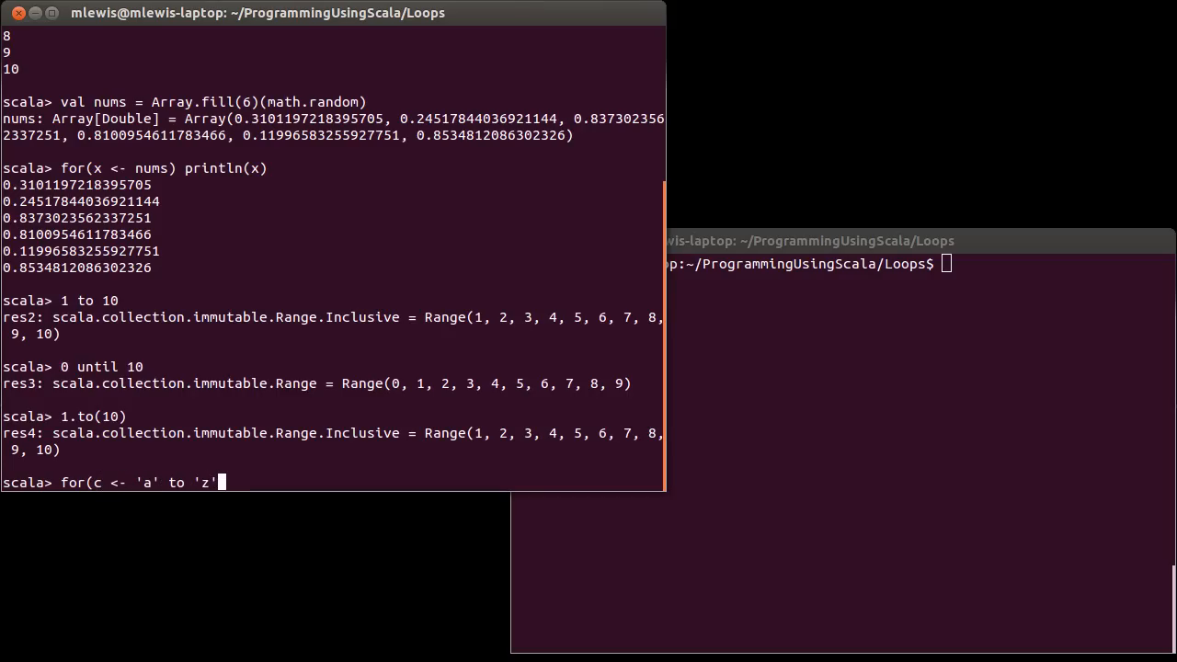
type("pr")
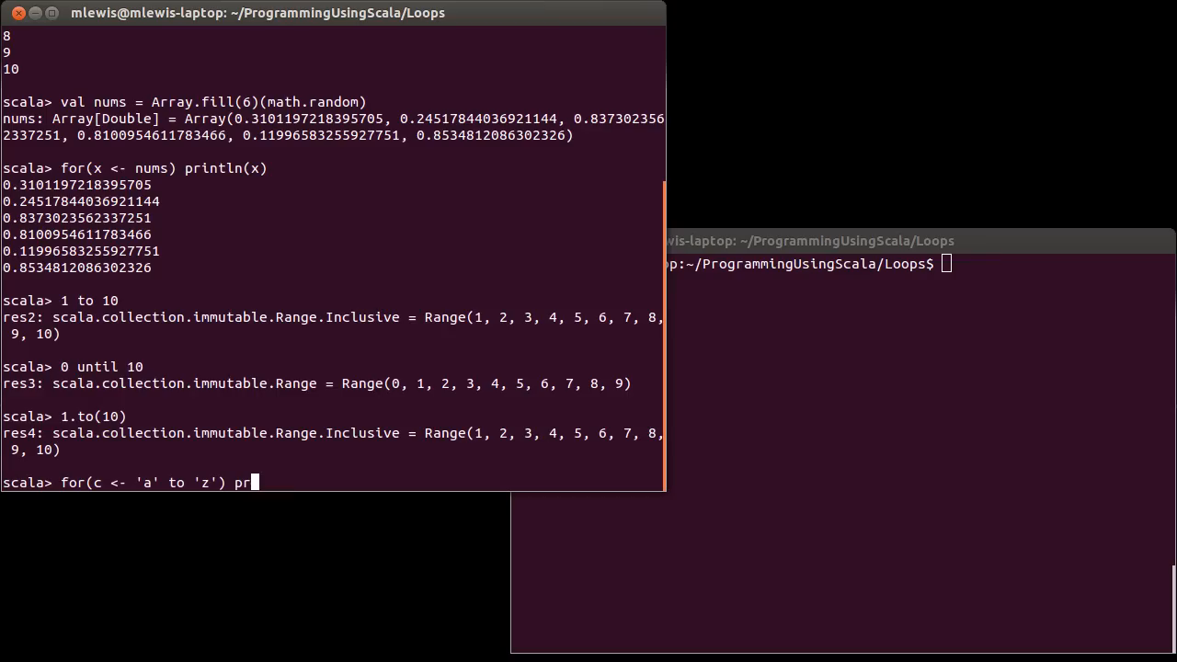
type("intln(c)")
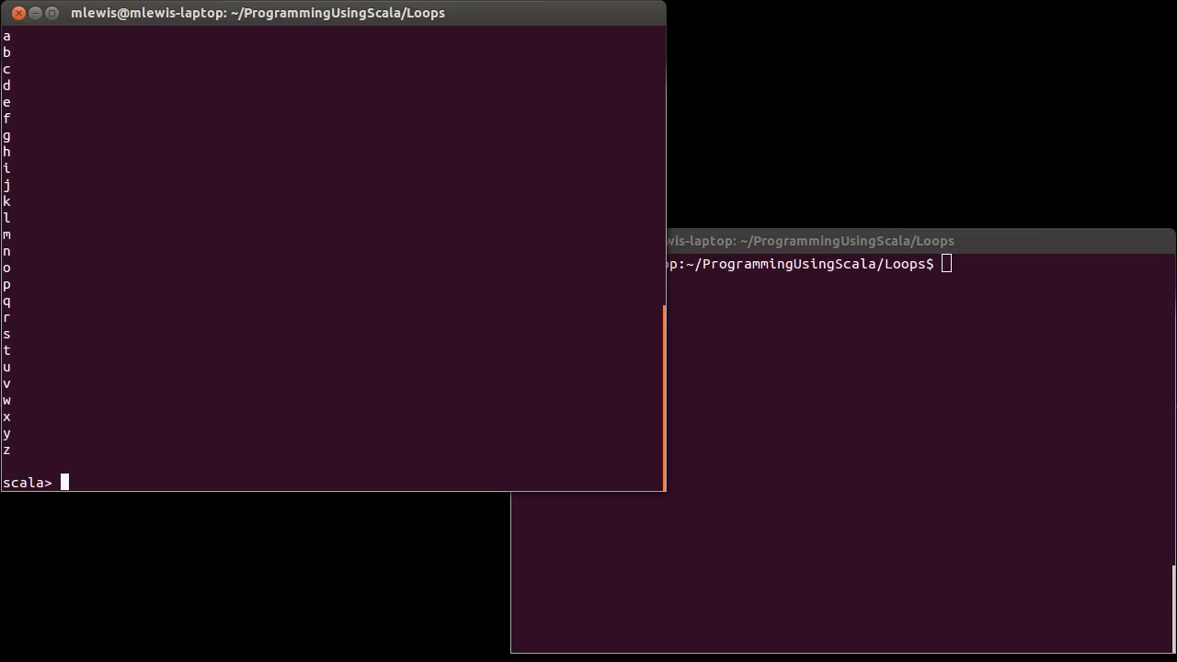
- Evaluate 0.0 to 10.0 as a partial range, then 1 to 10 by 2 giving Range(1, 3, 5, 7, 9)
type("0")
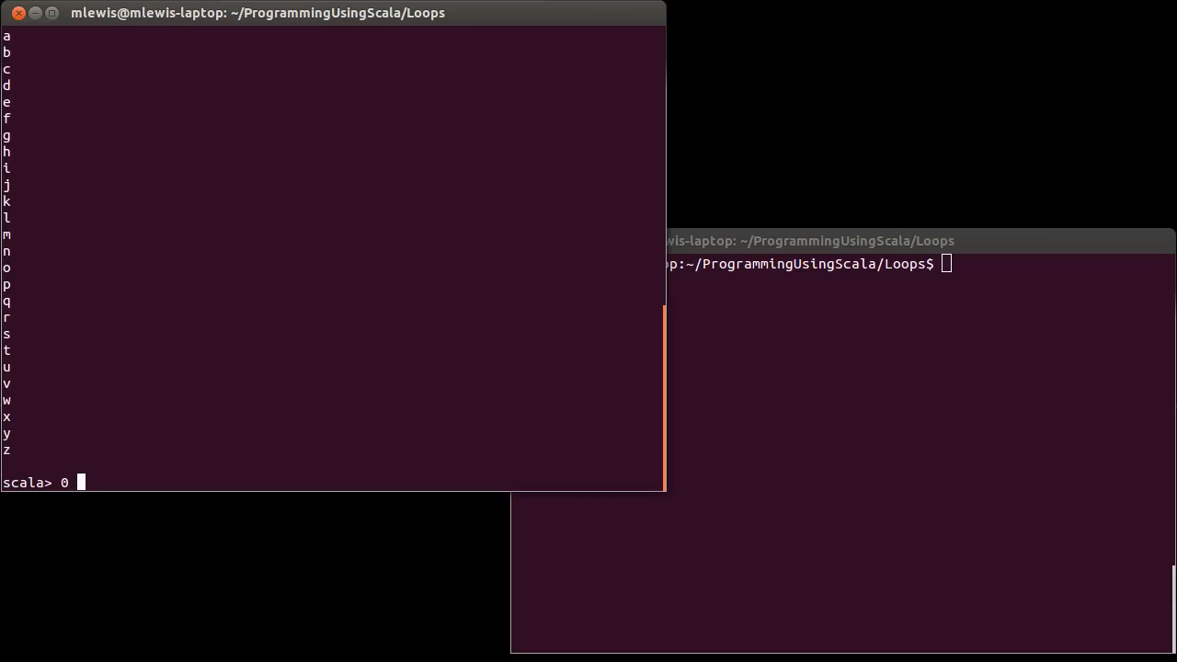
type(".0 to 10.0")
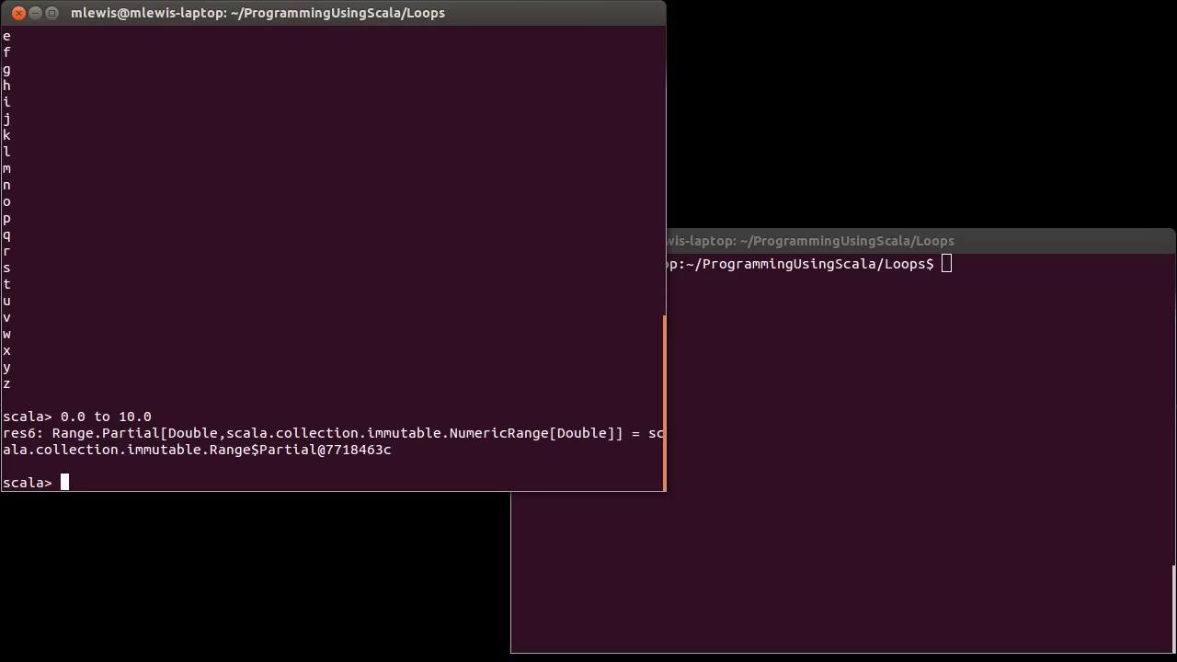
type("1 to 1")
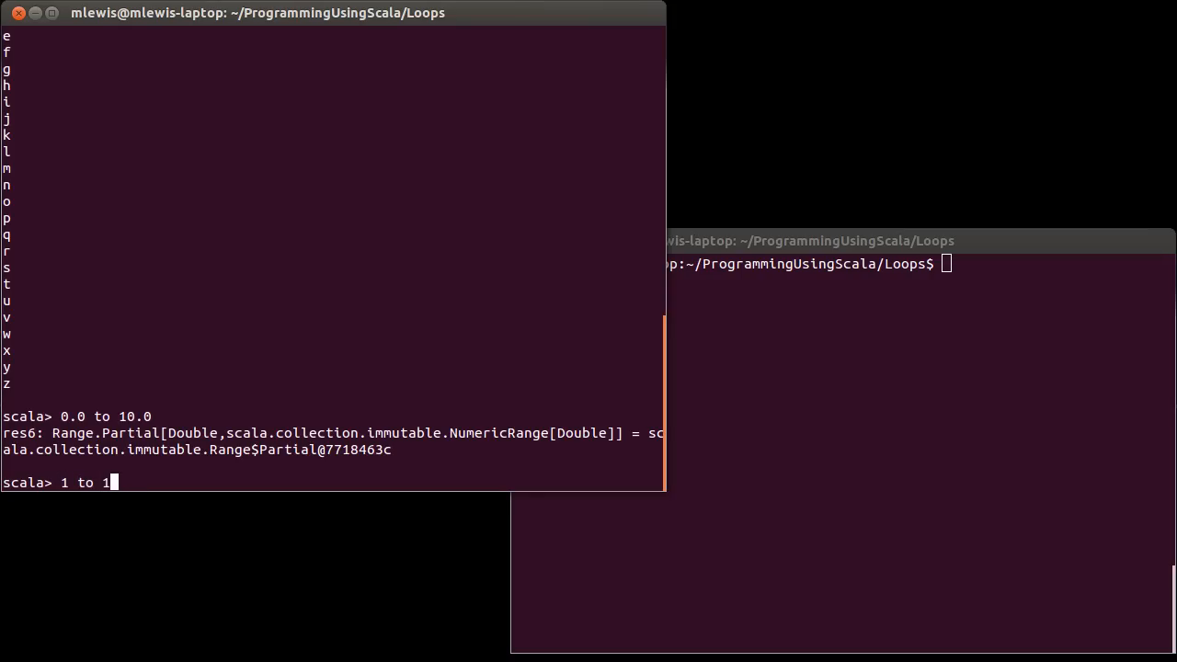
type("0")
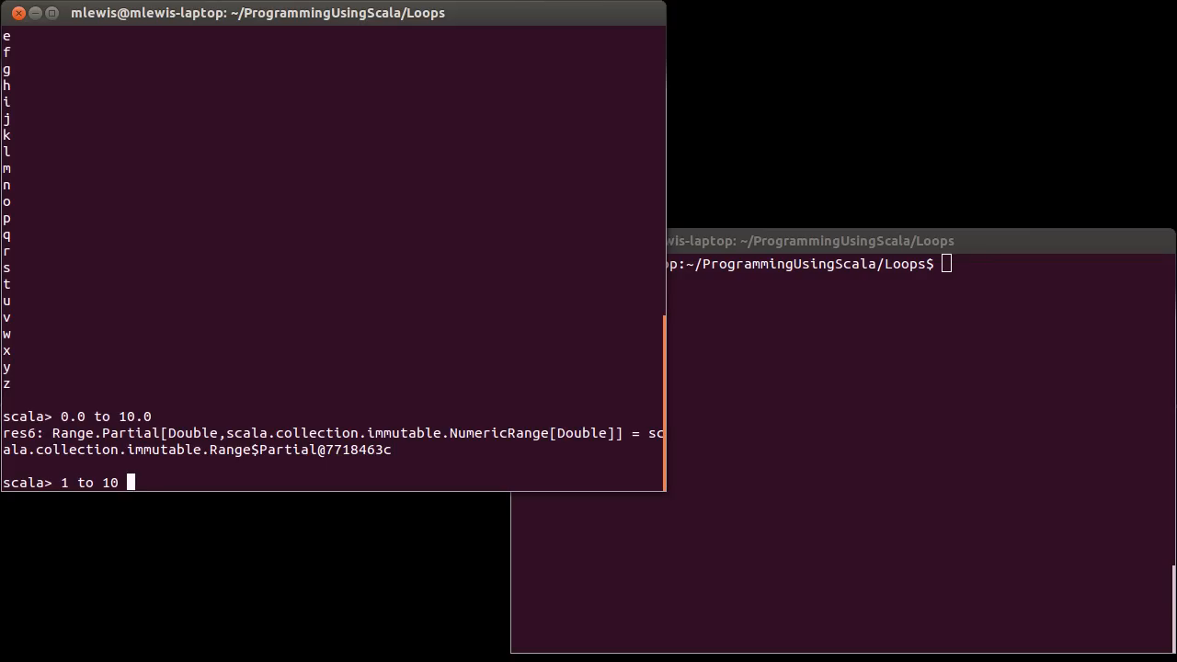
type("by")
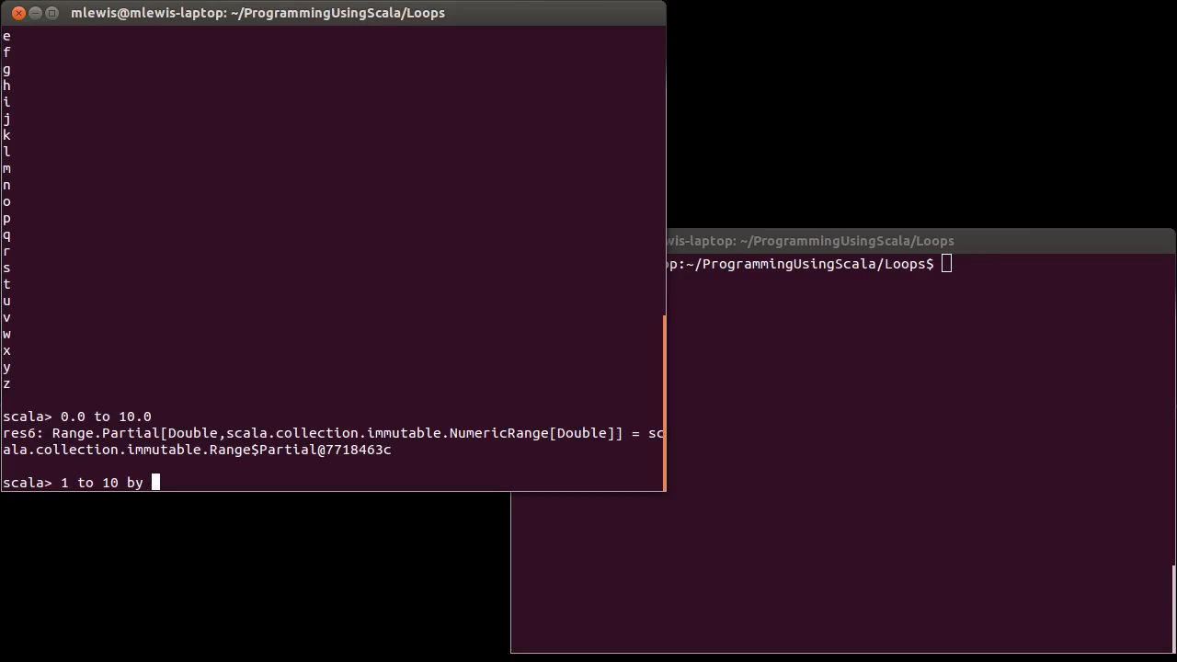
type("2")
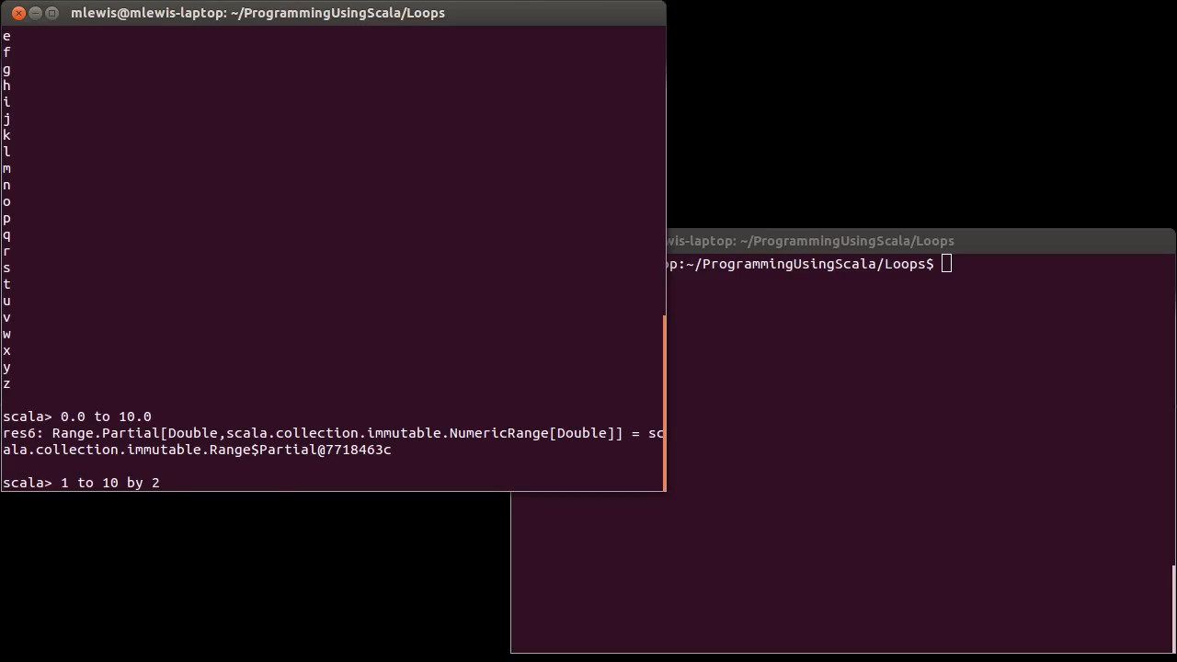
key("Return")
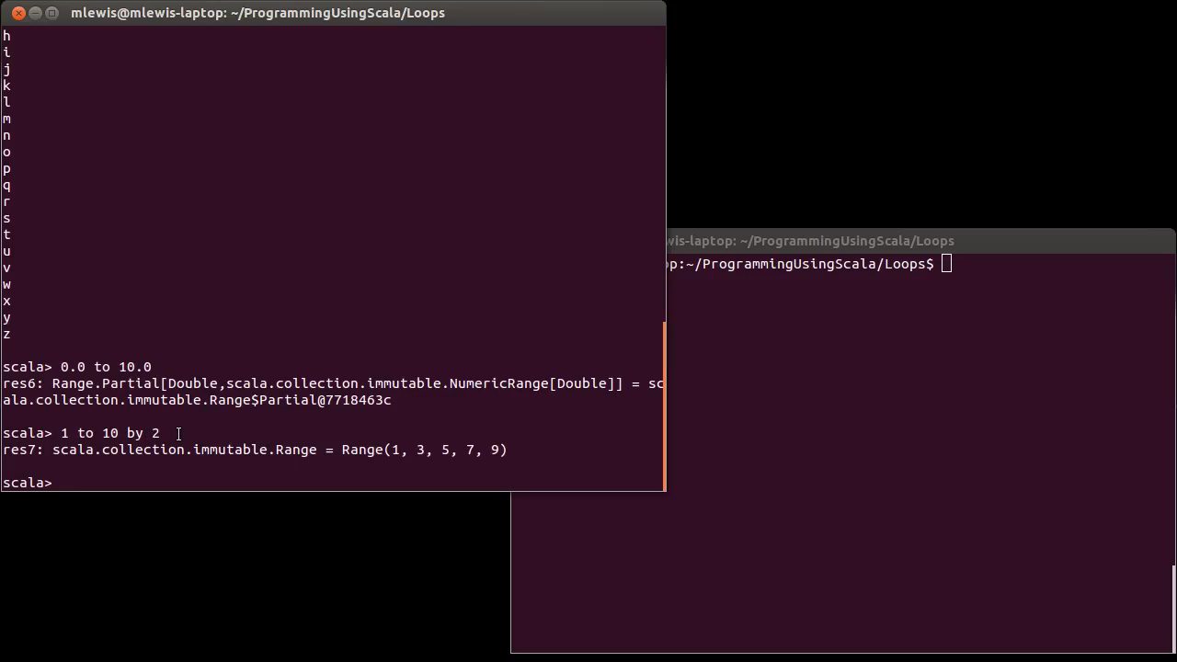
- Evaluate 0.0 to 10.0 by 1.0, the empty 10 to 1, and countdown 10 to 1 by -1
type("0.0 to 10.0")
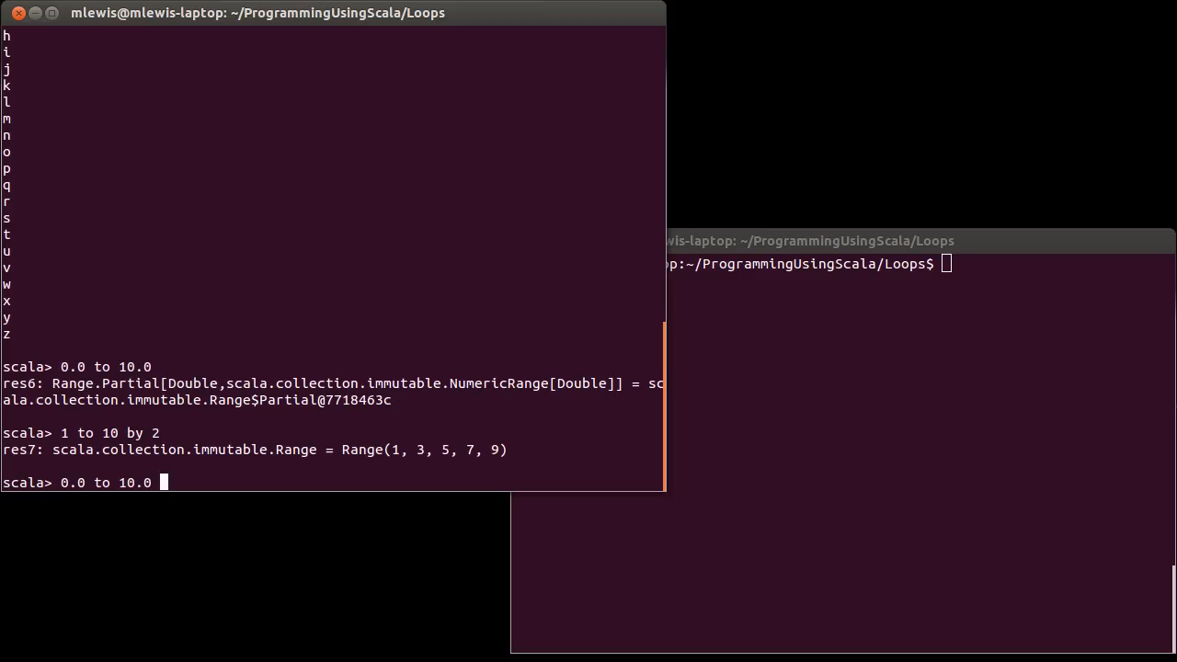
type("by 1.0")
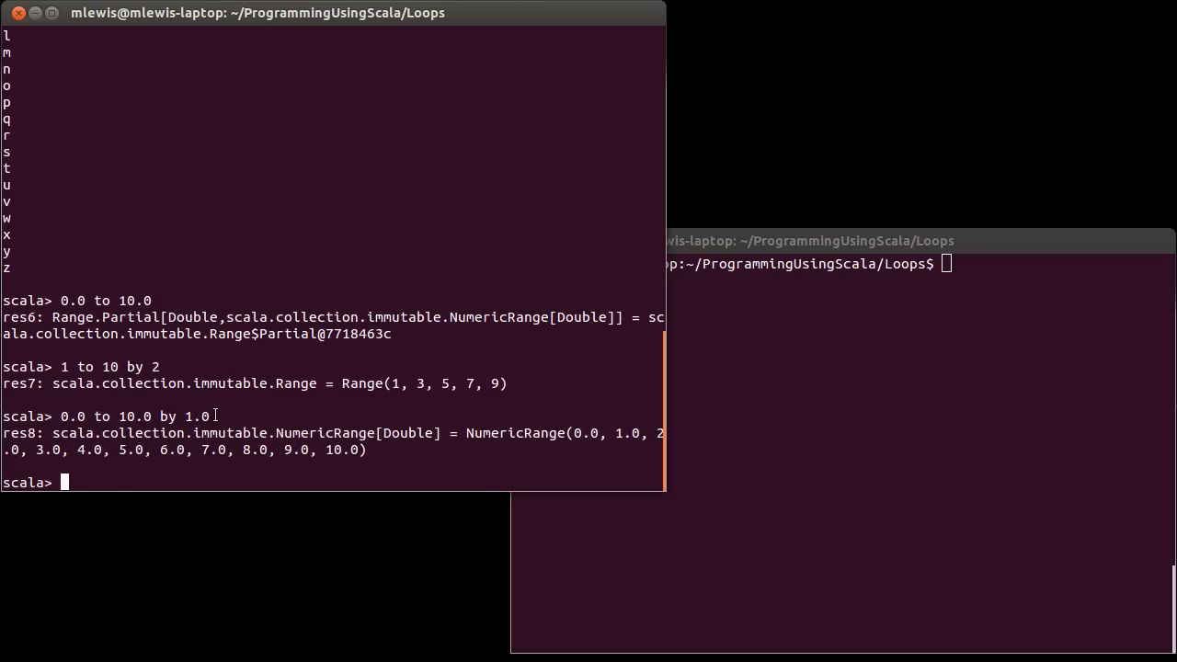
type("10 to 1")
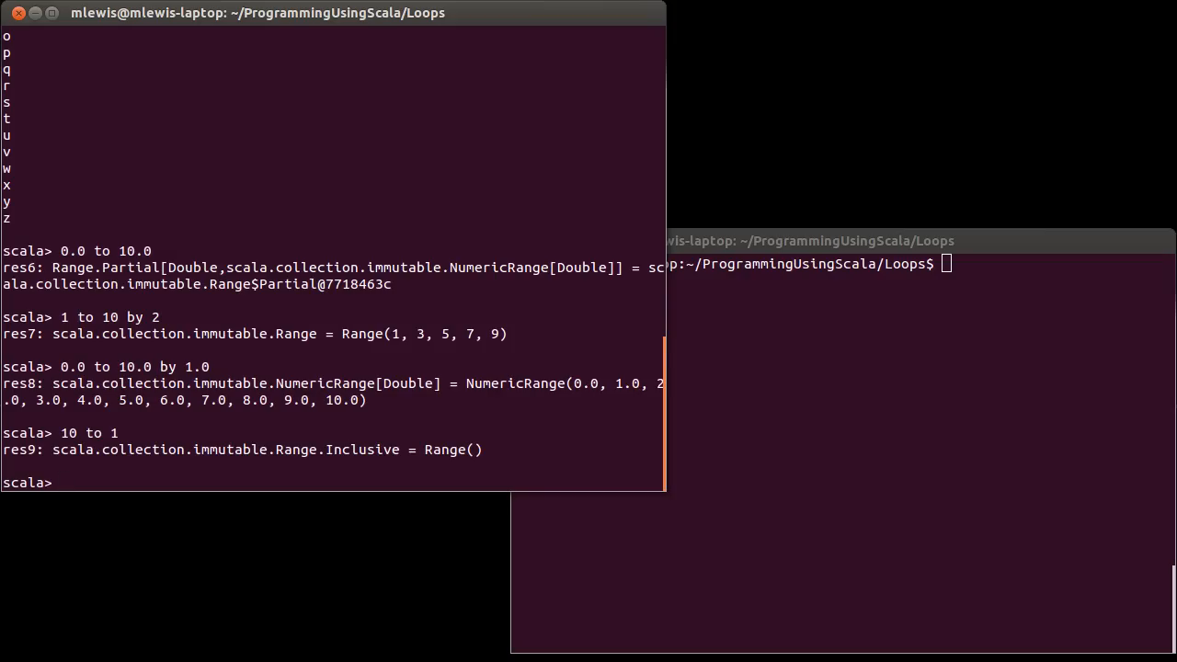
type("10 to 1 by -1")
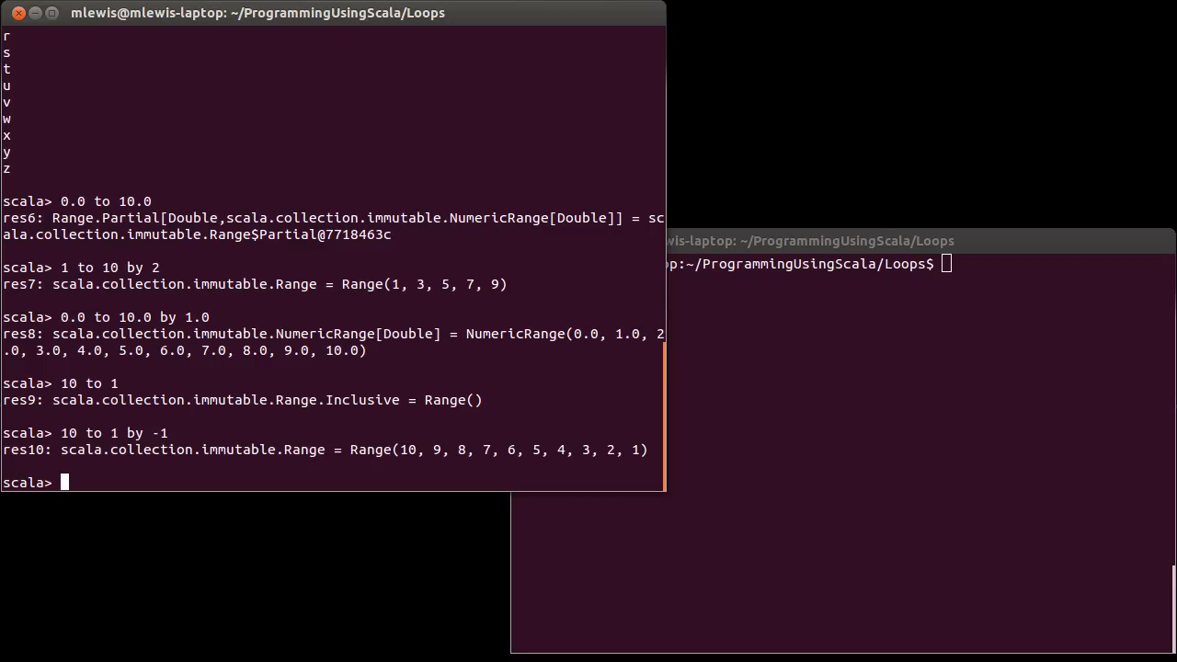
- Run for(i <- 1 to 10) { if(i%2==0) println(i) }, printing 2, 4, 6, 8, 10
type("for(")
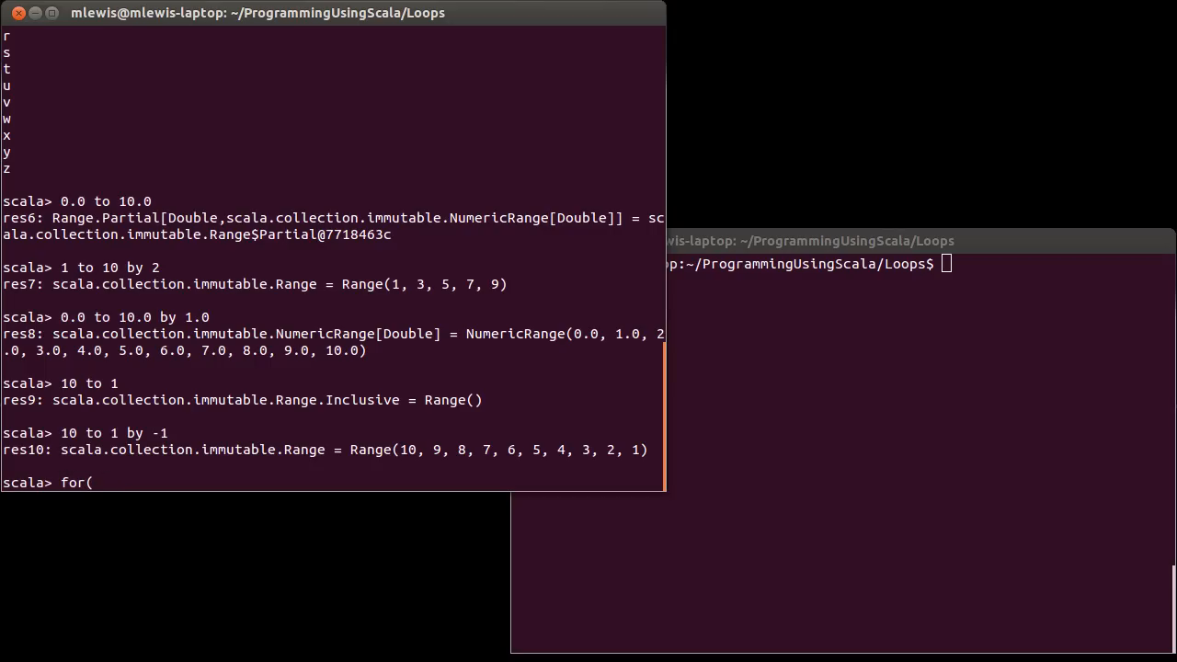
type("i <-")
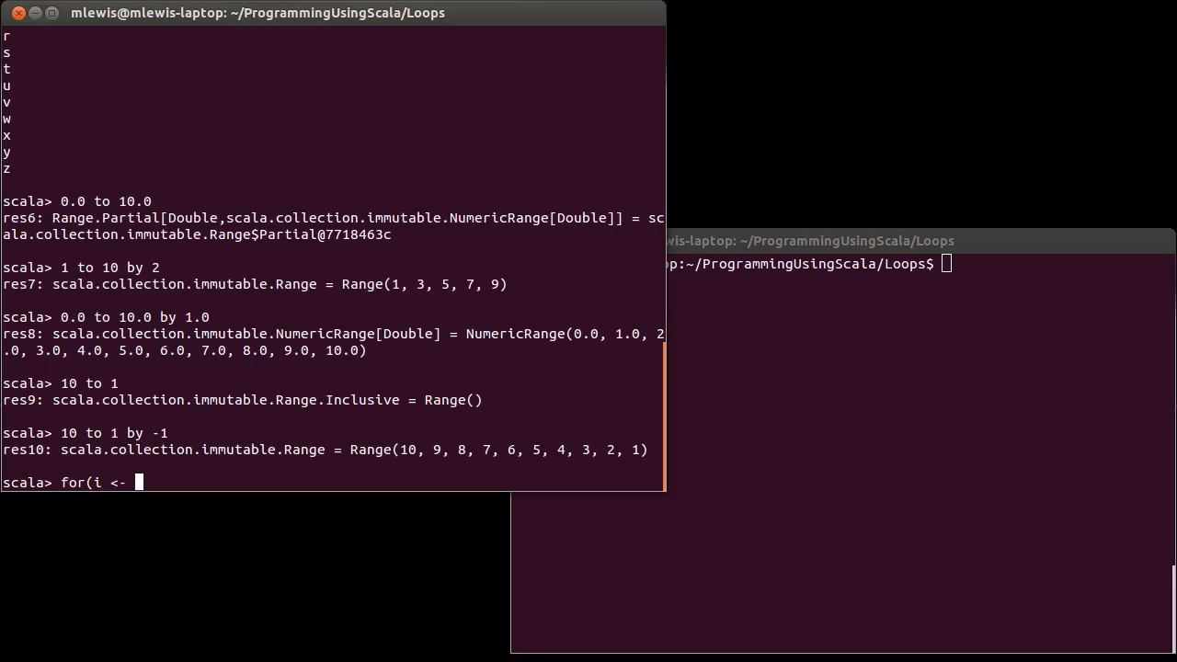
type("1 to")
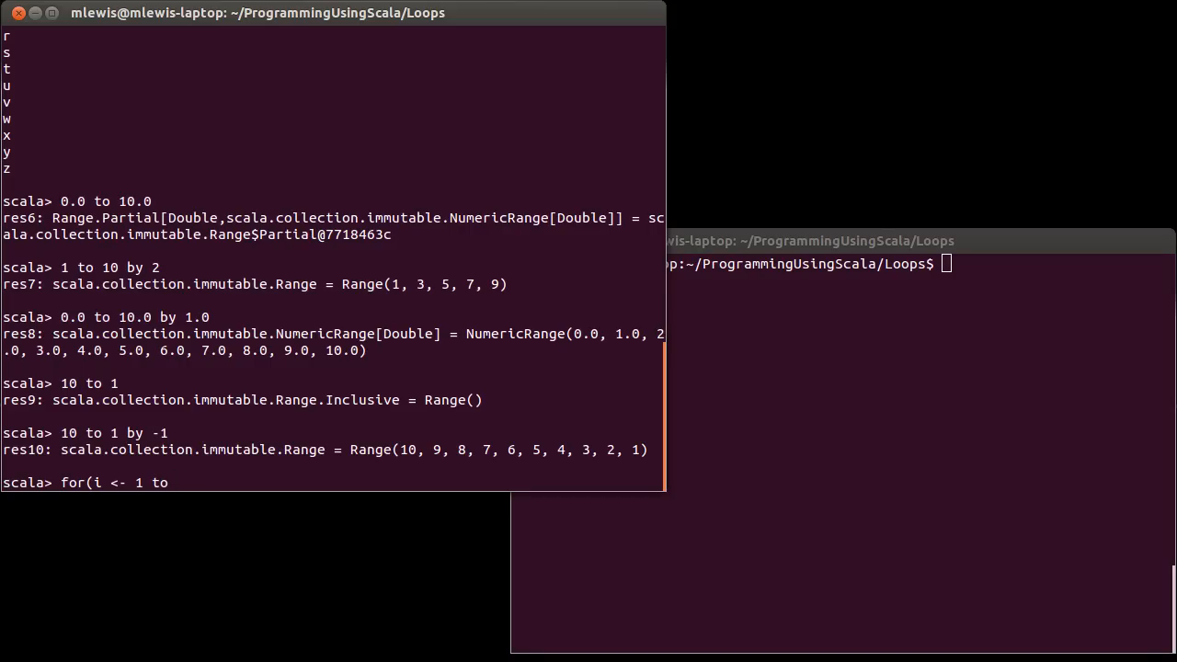
type("10) {")
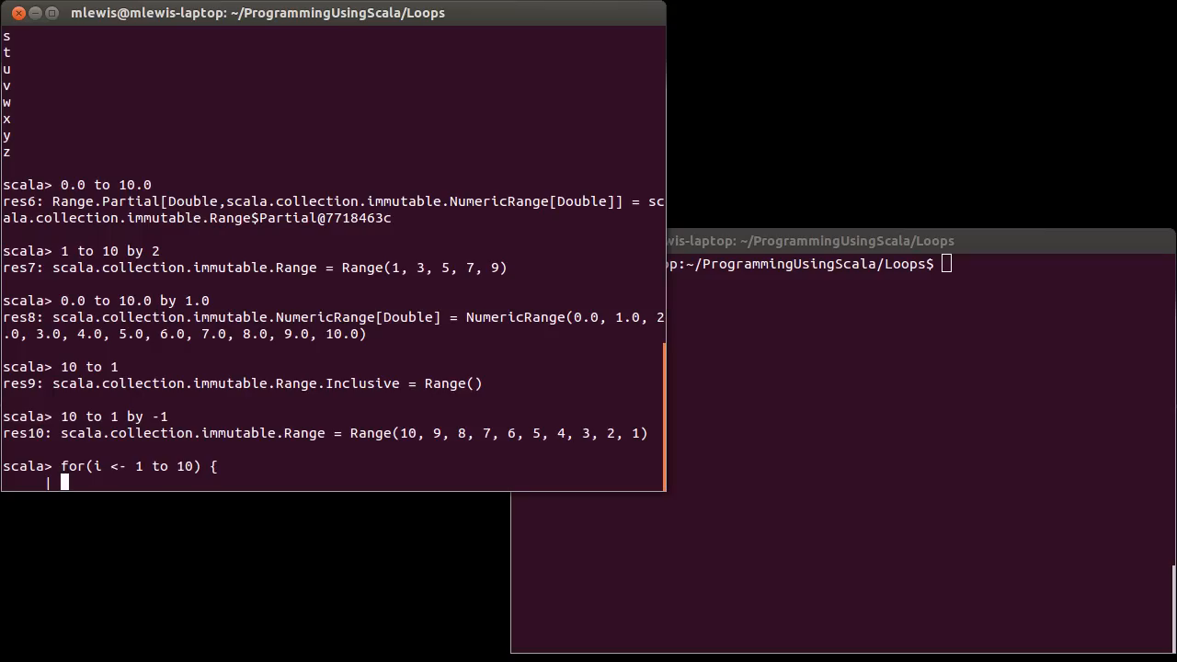
type("if(i")
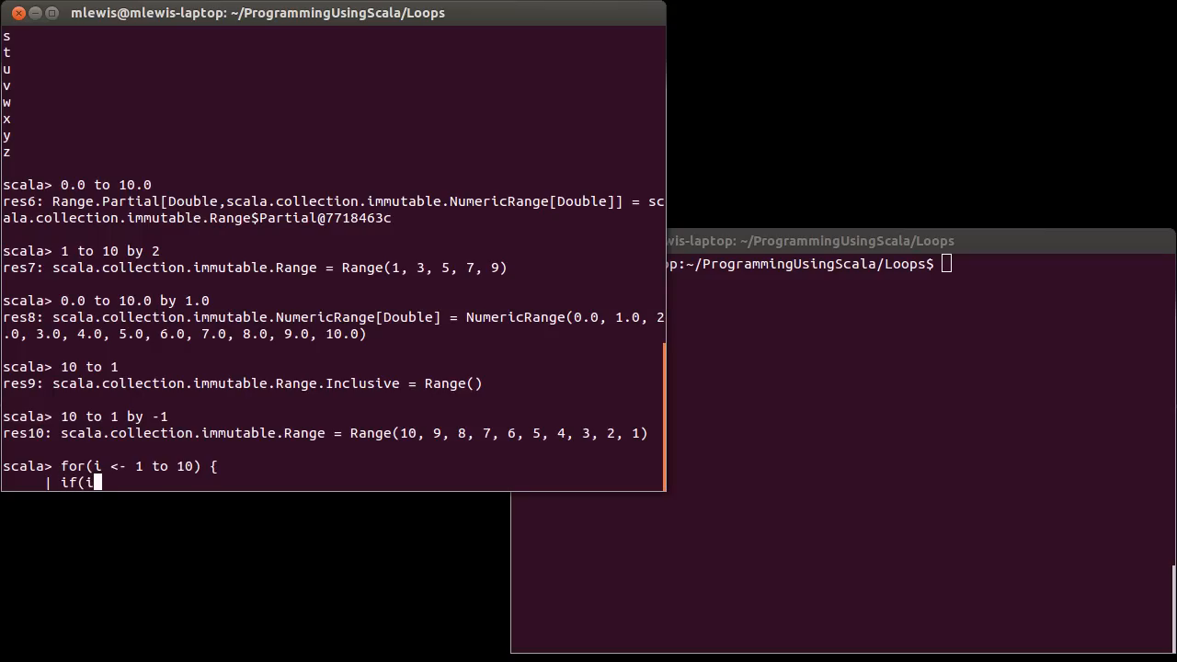
type("%2==0)")
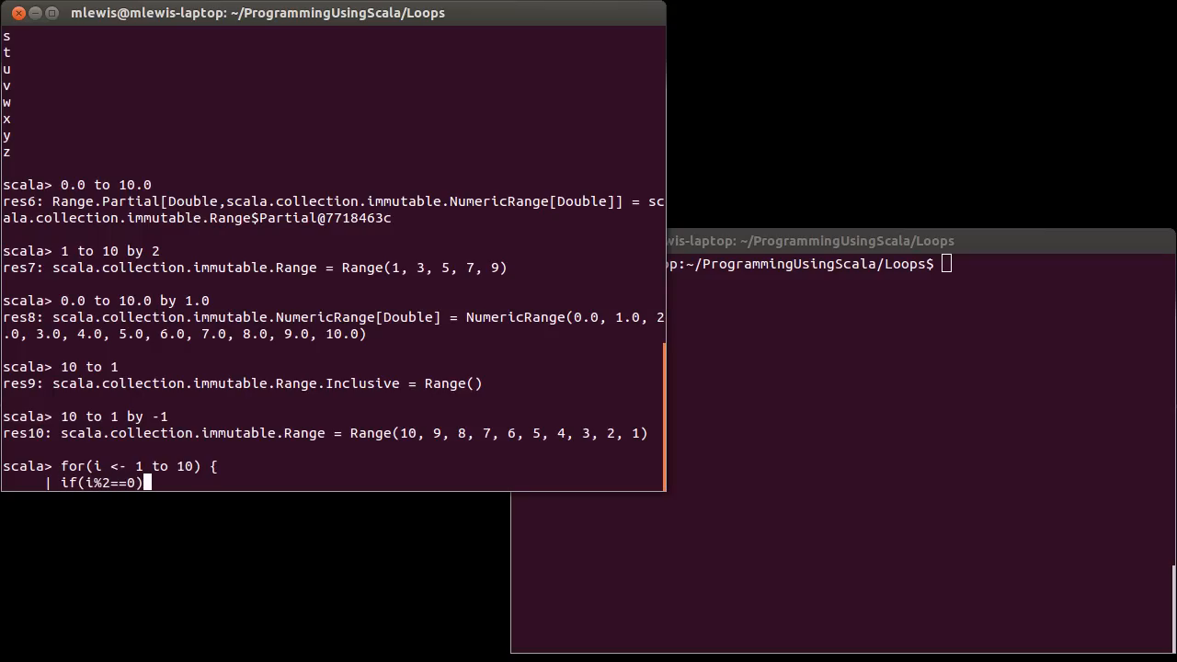
type("println(i")
type("}")
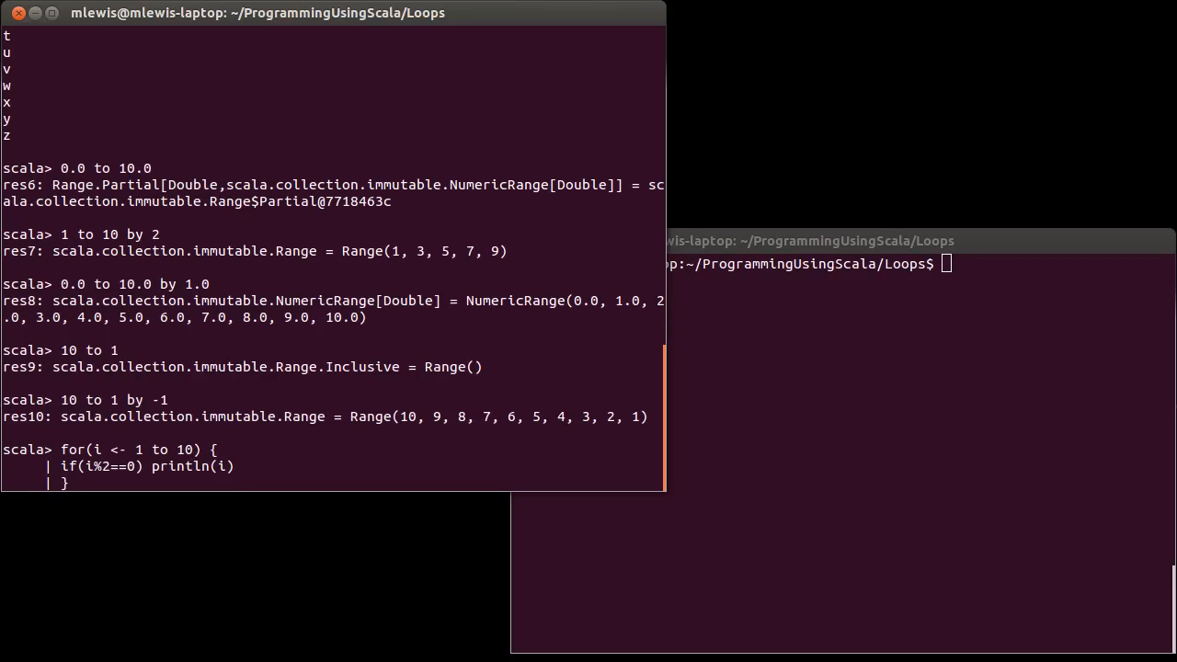
key("Return")
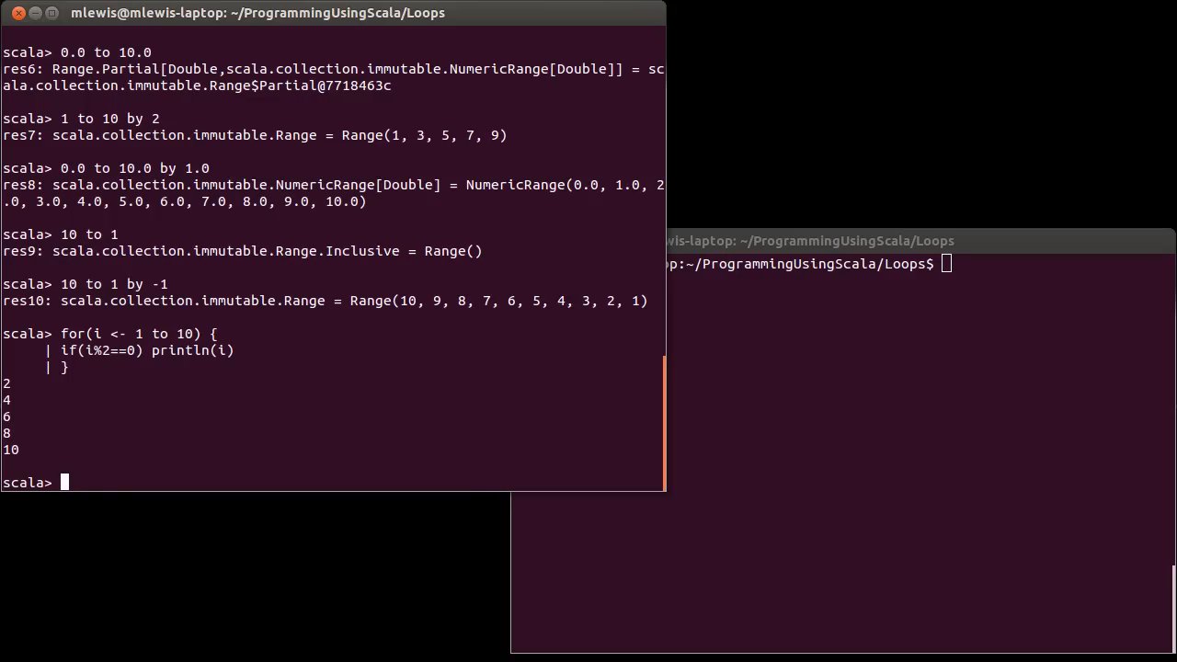
- Rework the nums loop: delete the stray 4 and add an if(x<0.5) filter before println
type("0.0 to 10.0 by 1.0")
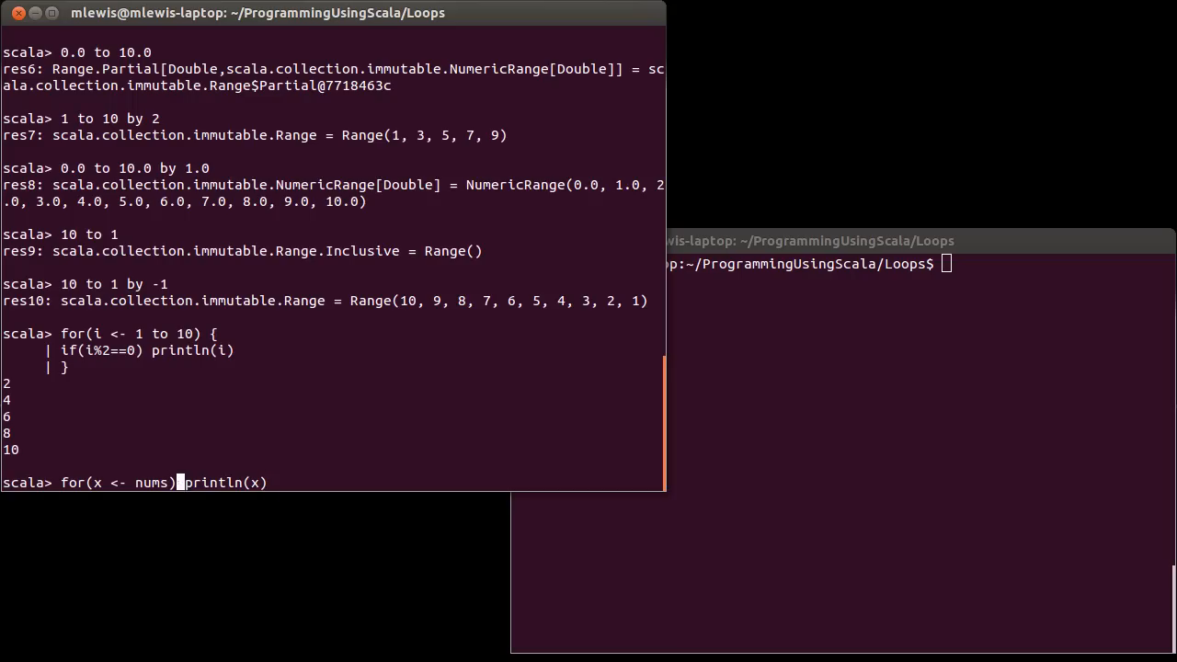
type("4")
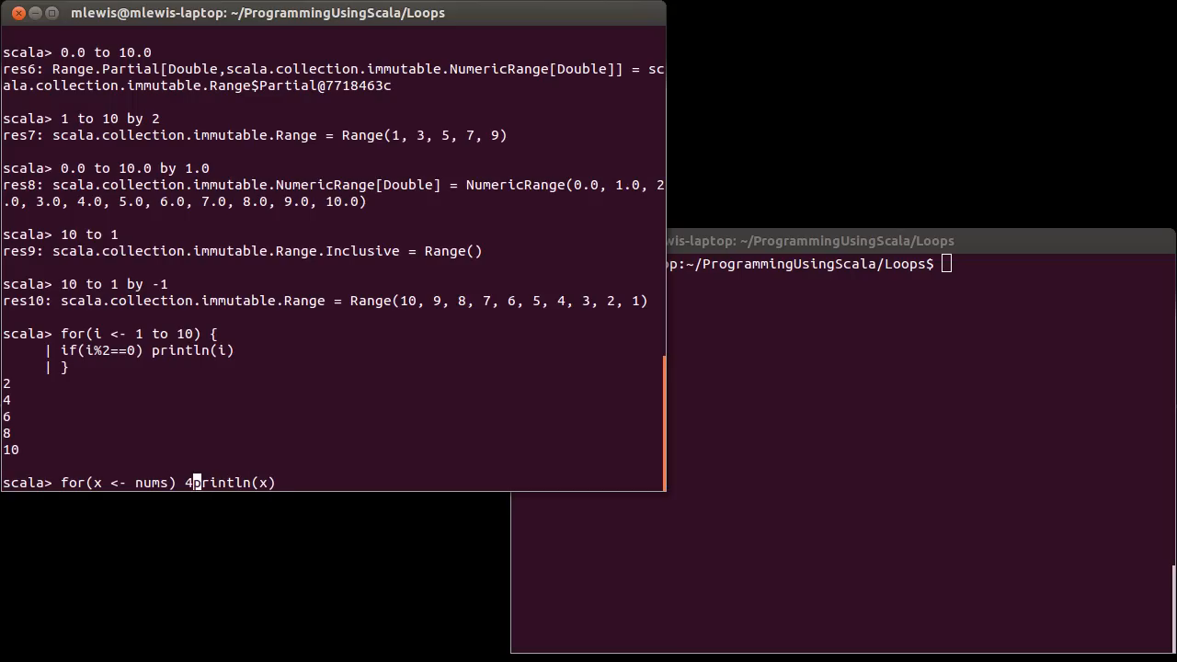
key("BackSpace")
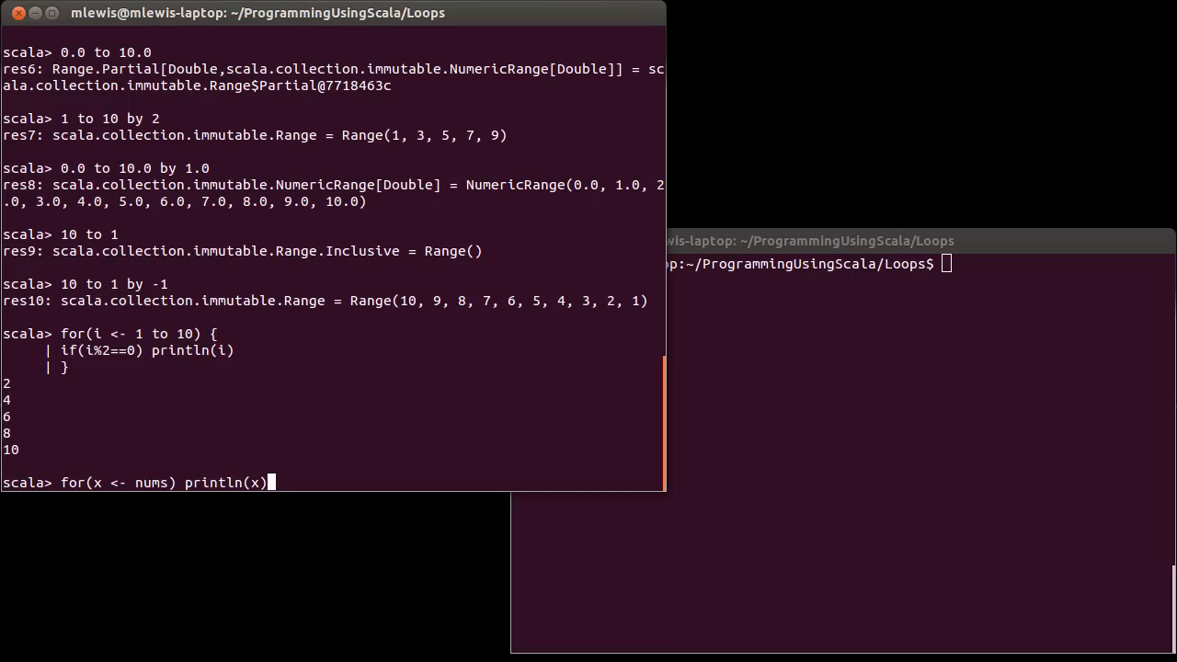
type("if(")
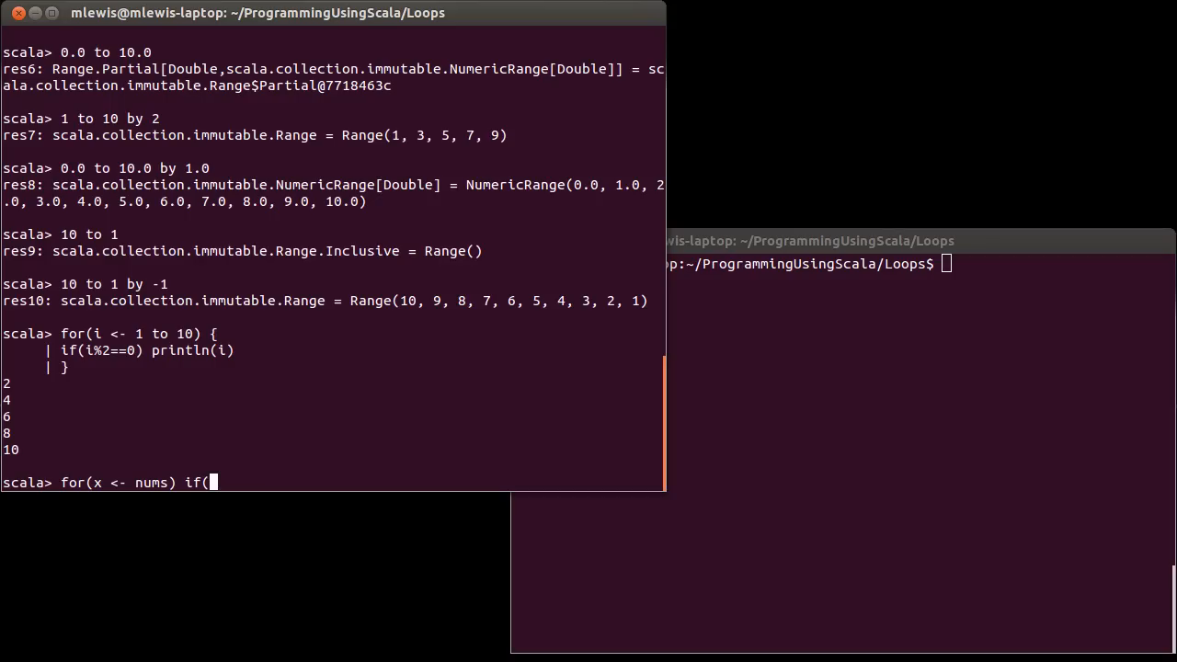
type("x<0.1)")
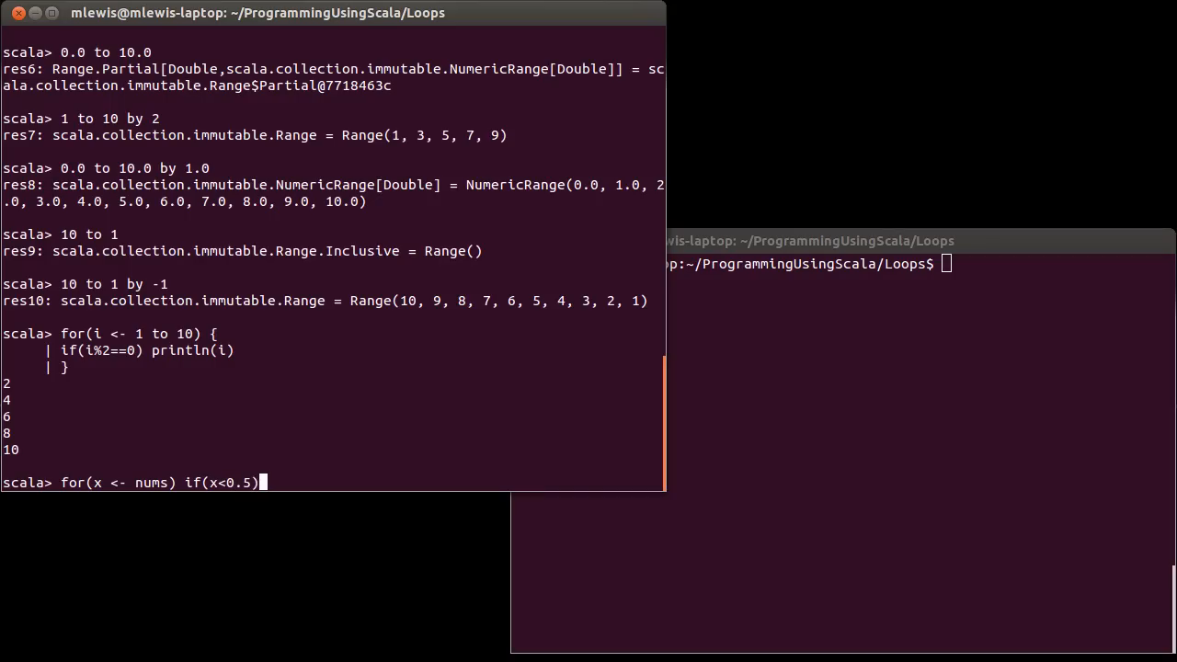
type("println")
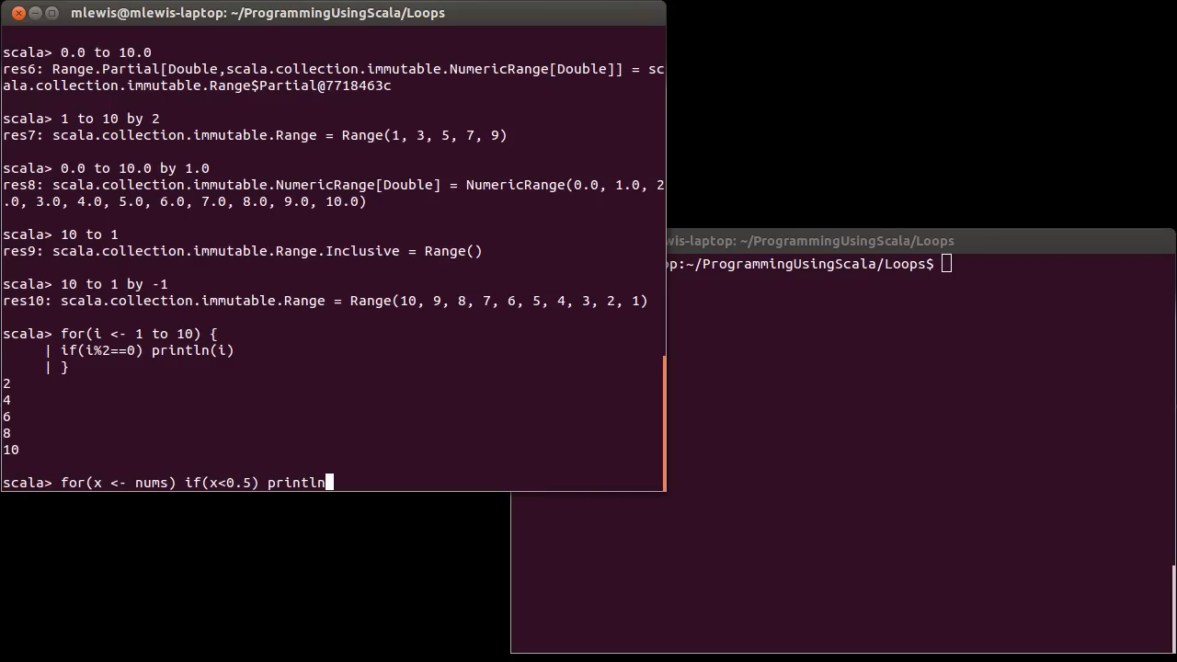